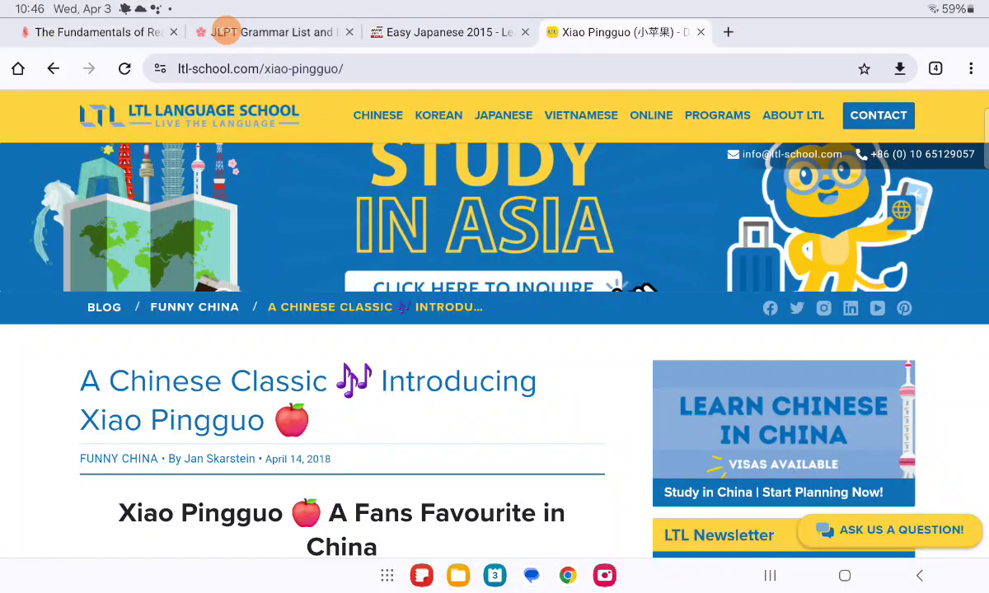
Step: Scroll to the Xiao Pingguo lyrics and copy the selected verse-through-chorus text
scroll(down, 3)
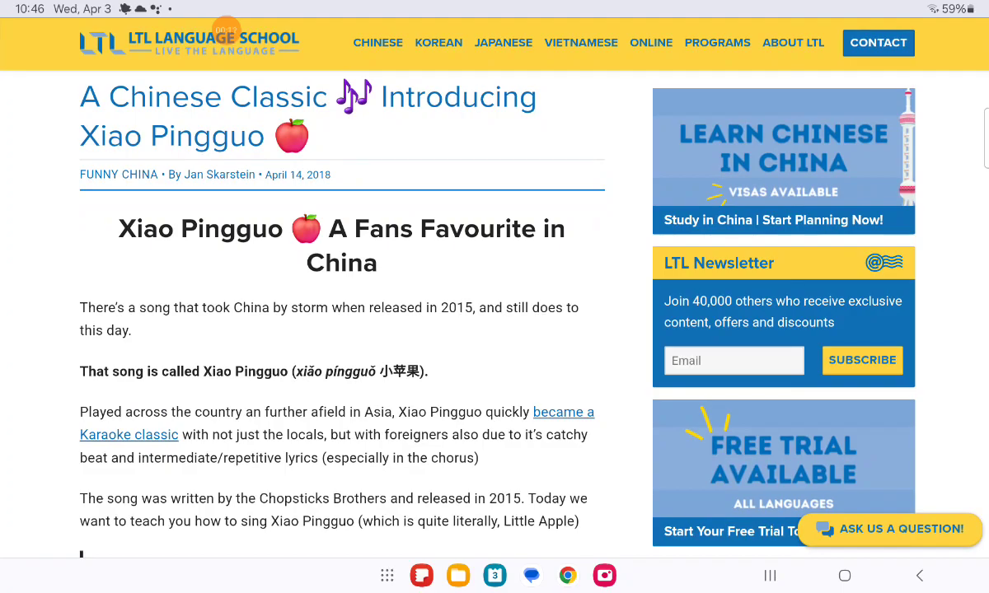
scroll(down, 3)
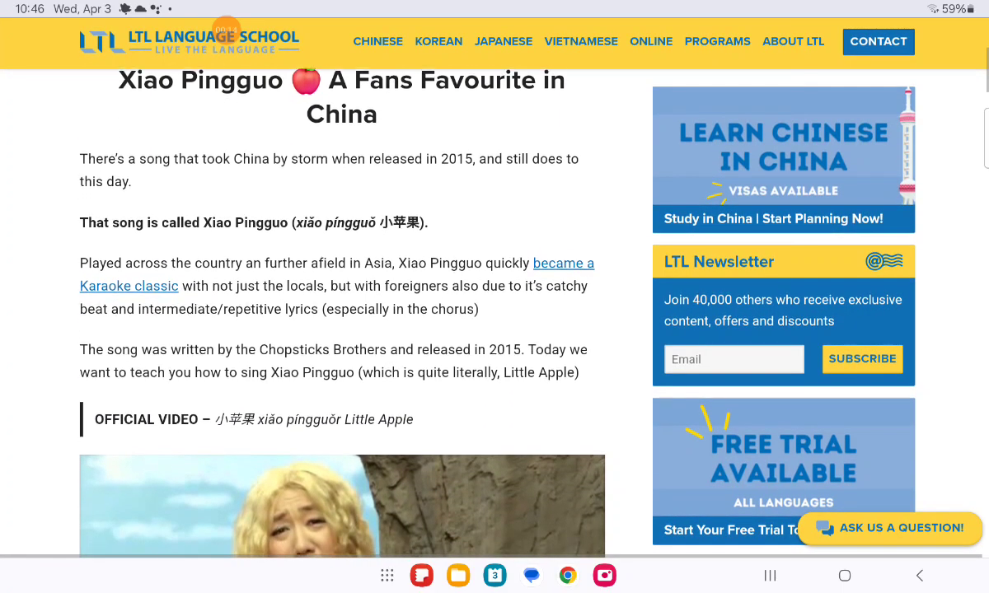
scroll(down, 3)
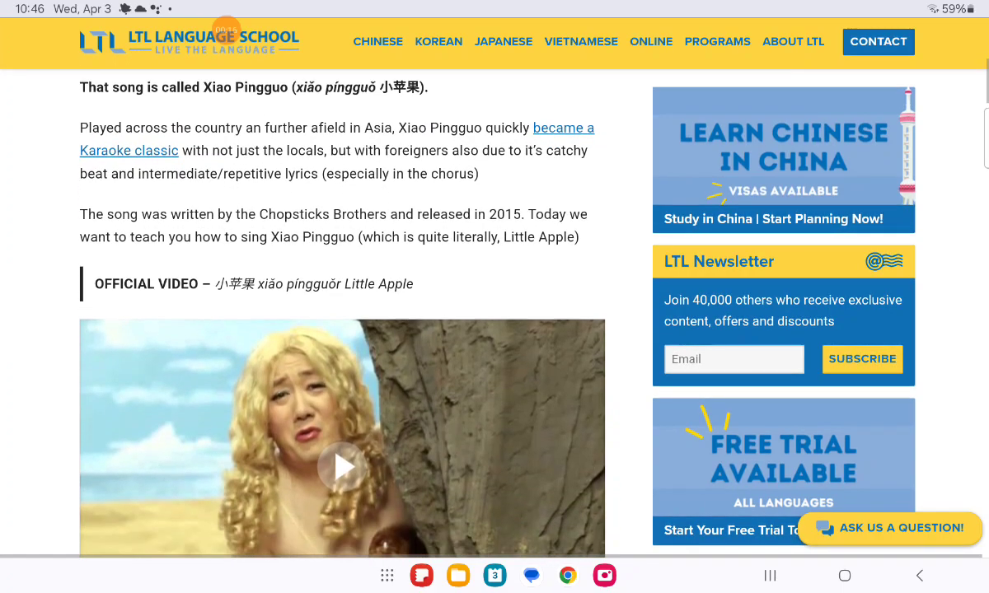
scroll(down, 3)
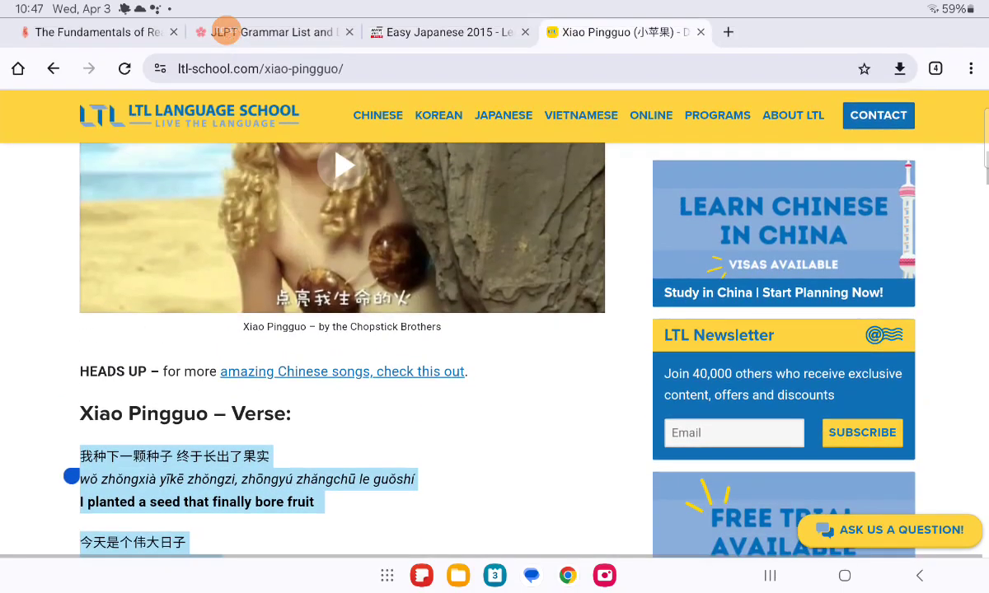
scroll(down, 3)
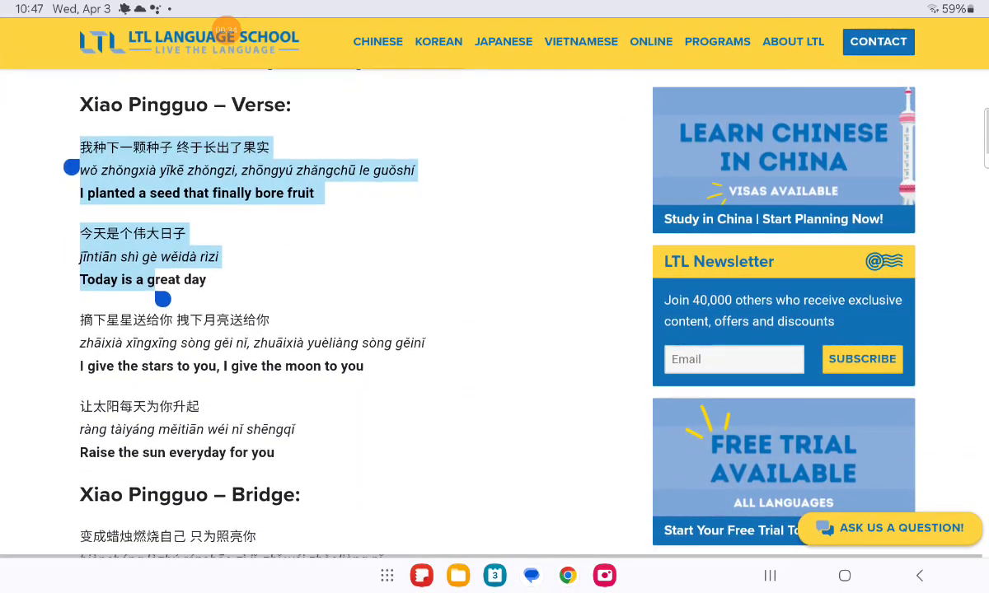
scroll(down, 3)
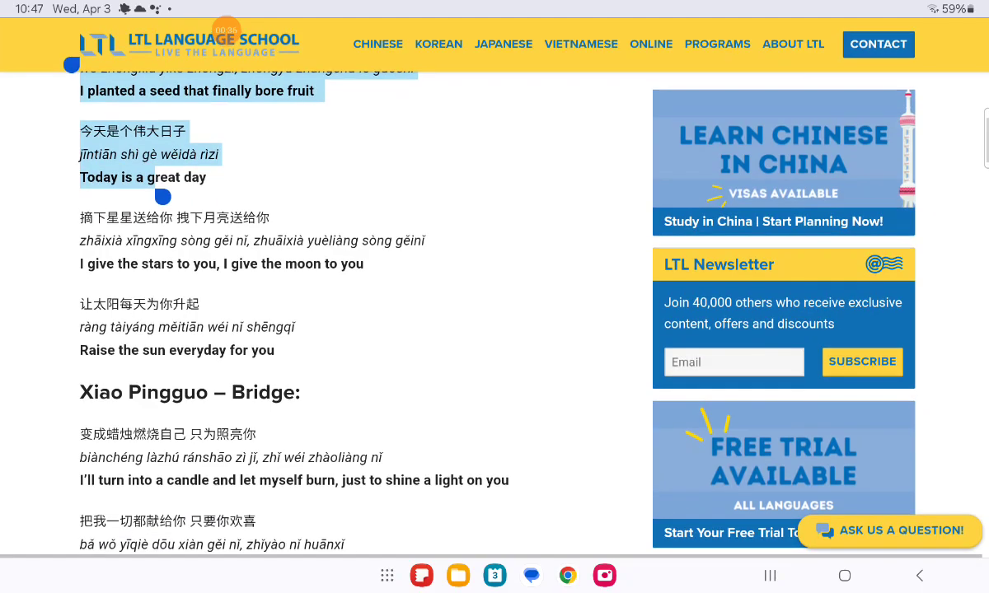
scroll(down, 3)
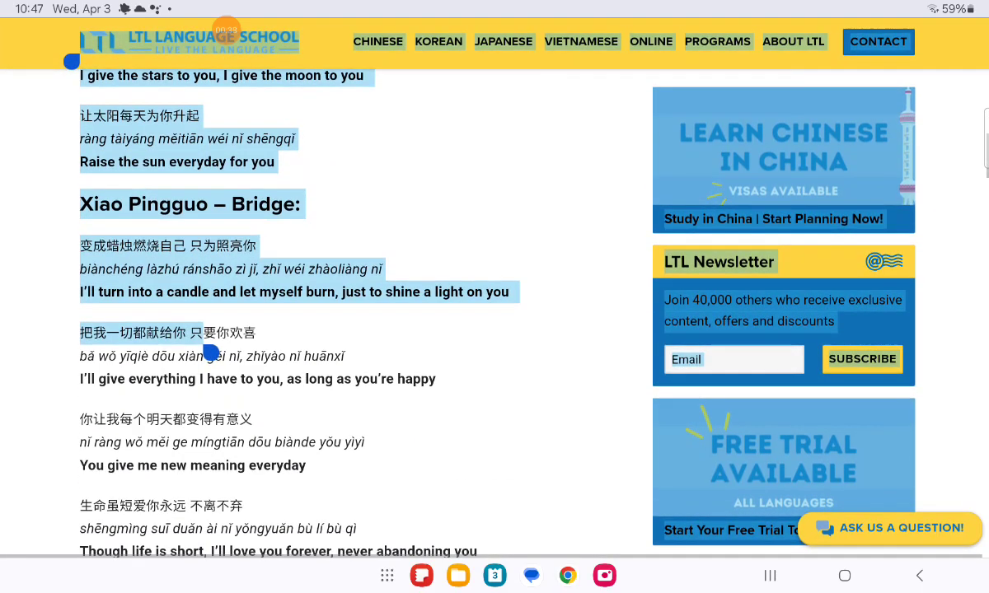
scroll(down, 3)
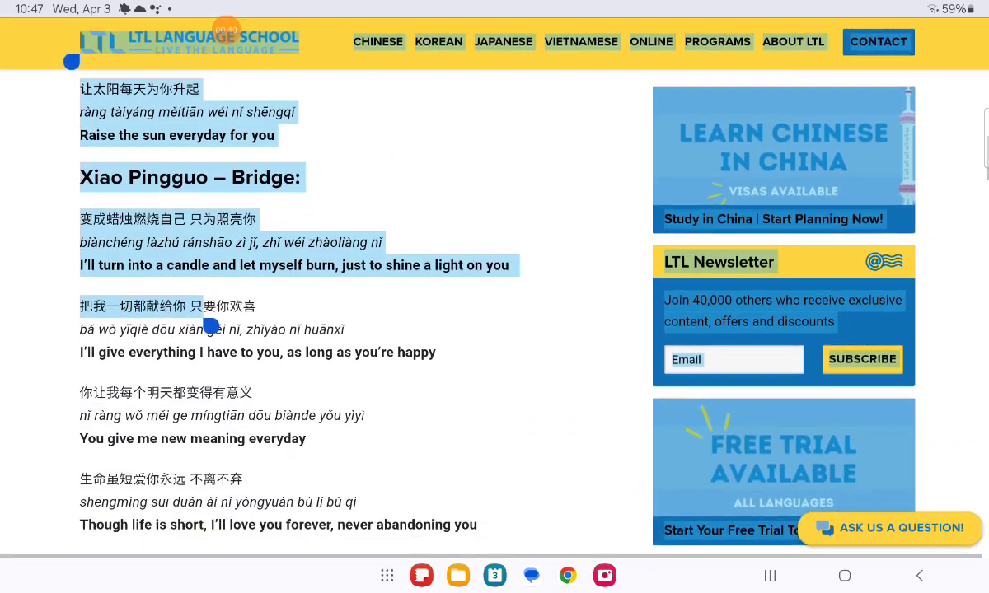
scroll(down, 3)
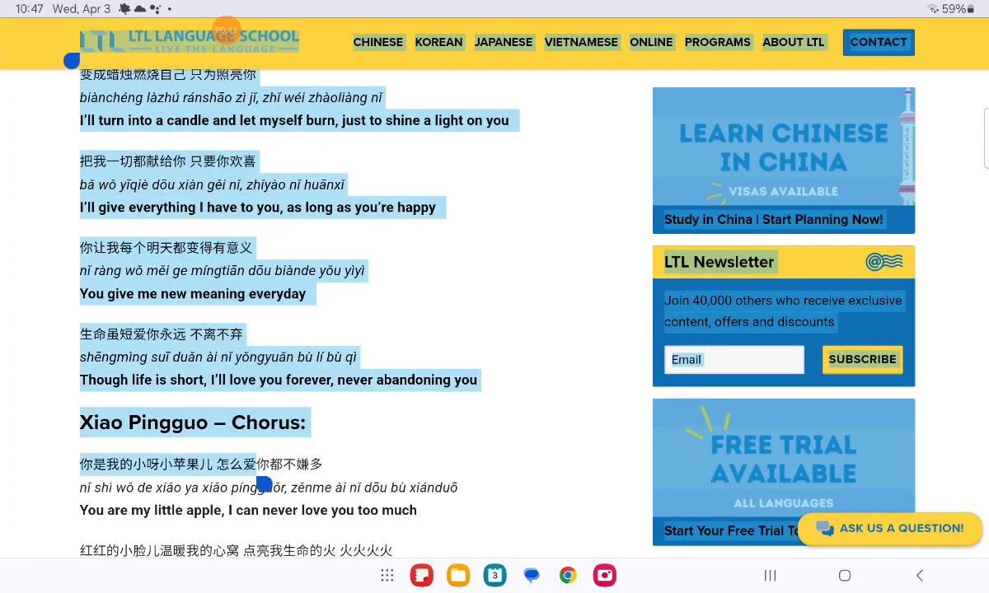
scroll(down, 3)
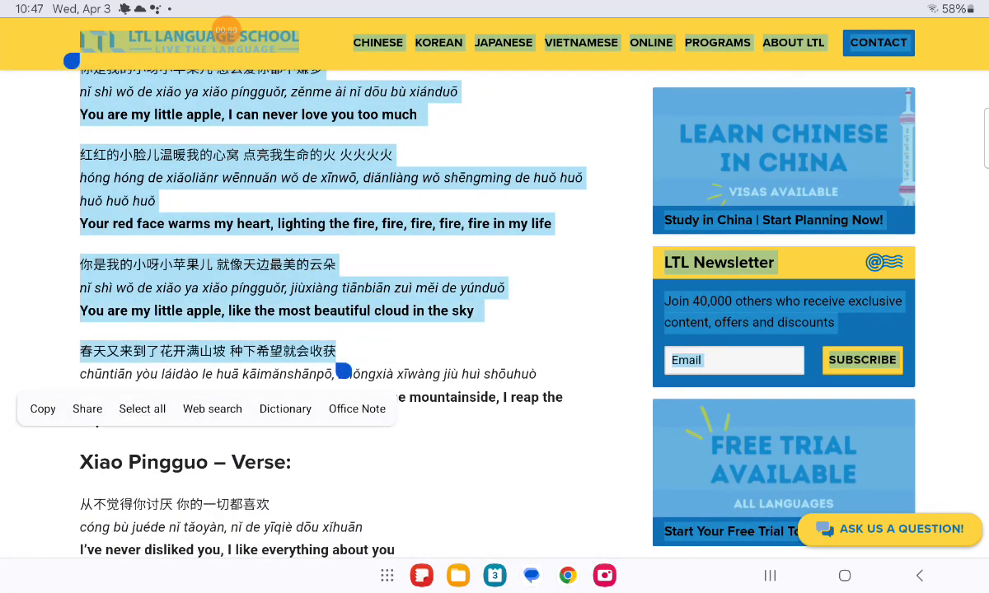
click(43, 409)
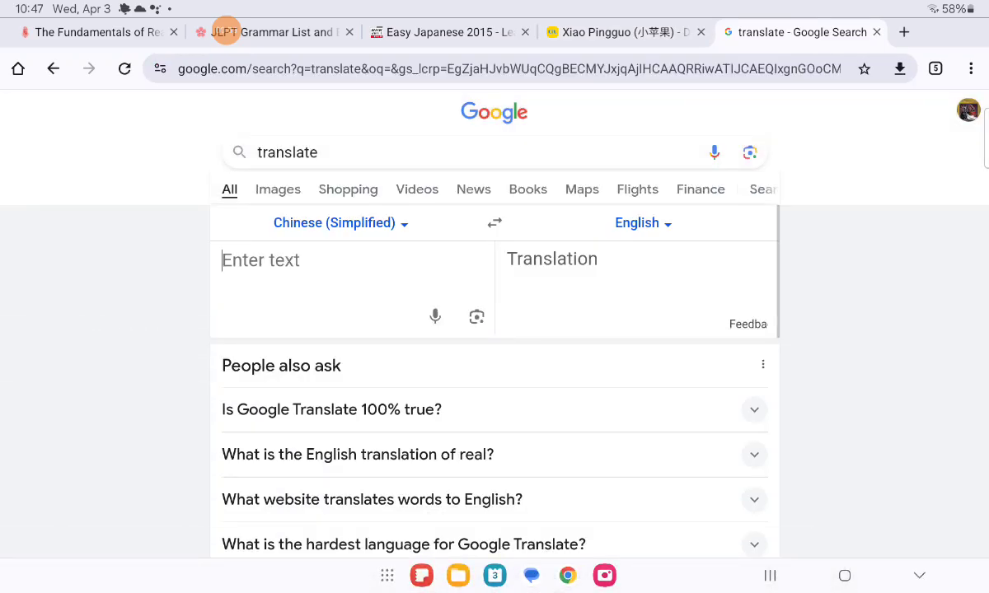
Step: Paste into the source box, clear the over-limit text, and return to the lyrics article
click(330, 261)
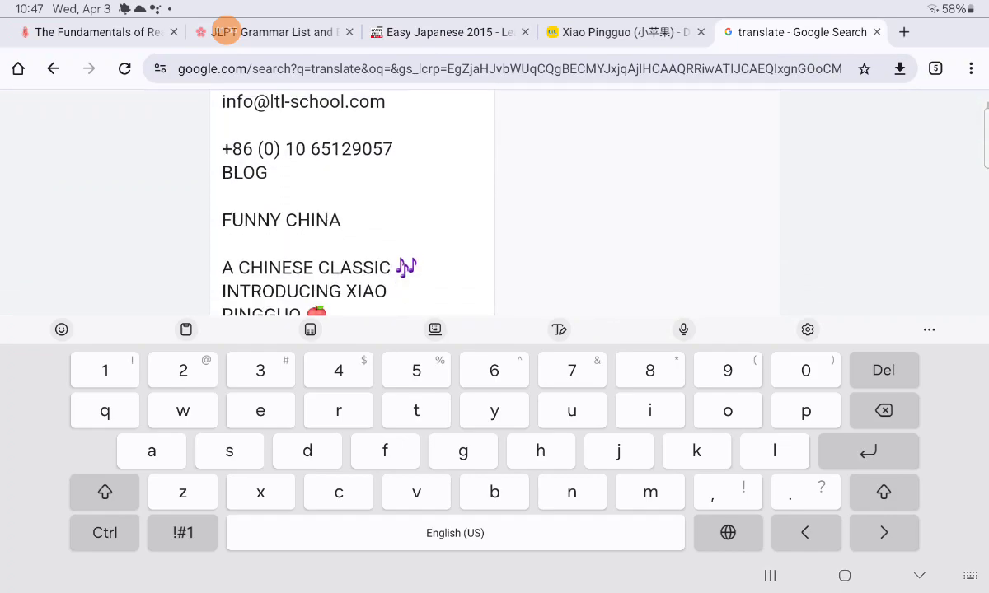
scroll(down, 3)
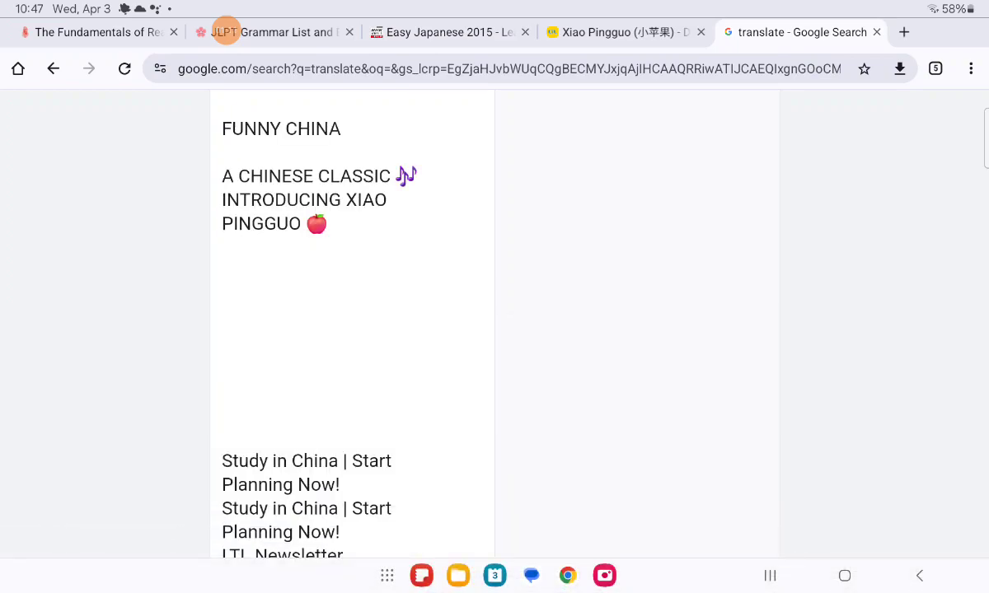
scroll(up, 3)
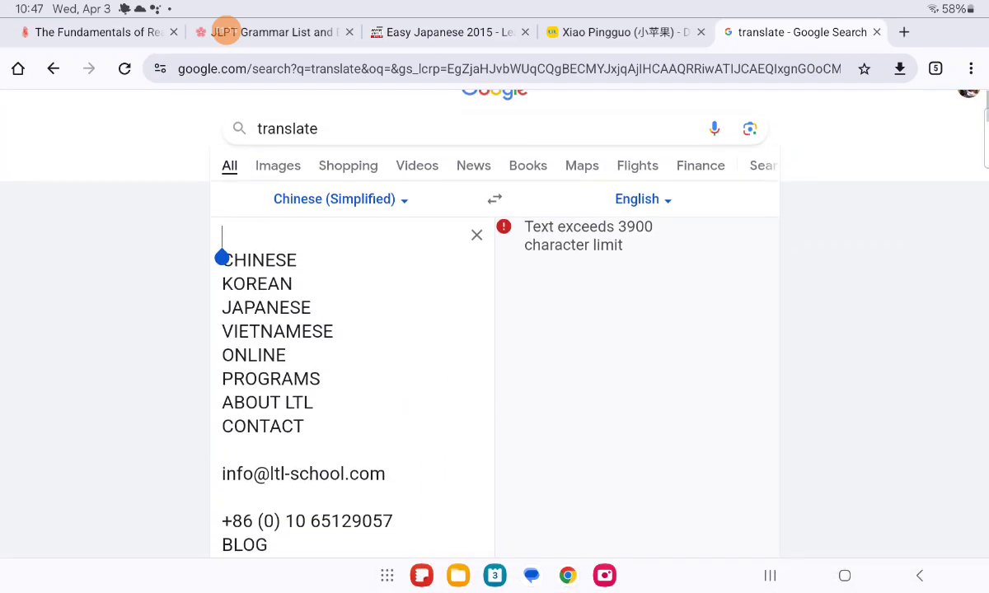
click(474, 234)
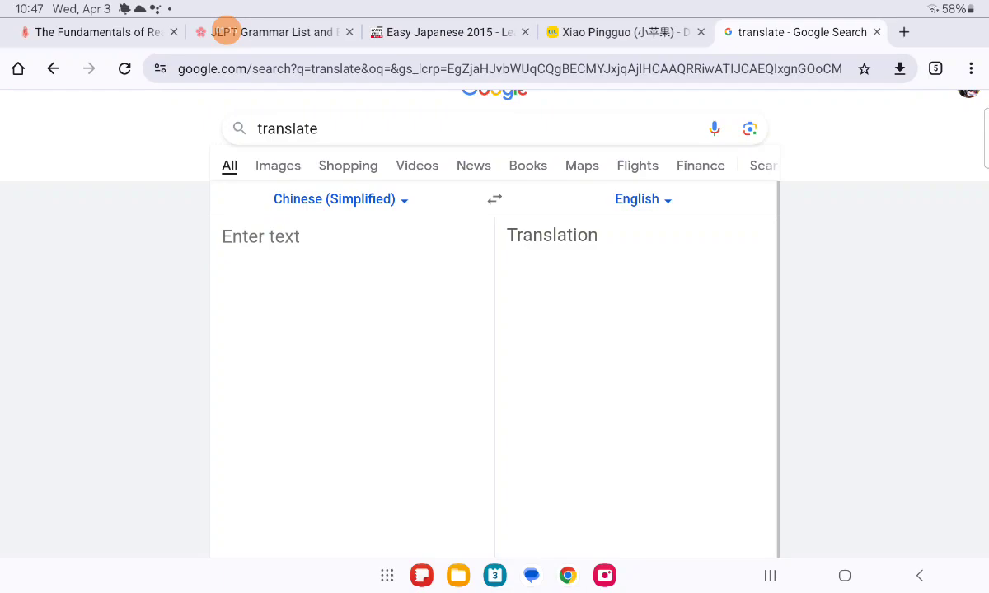
click(616, 33)
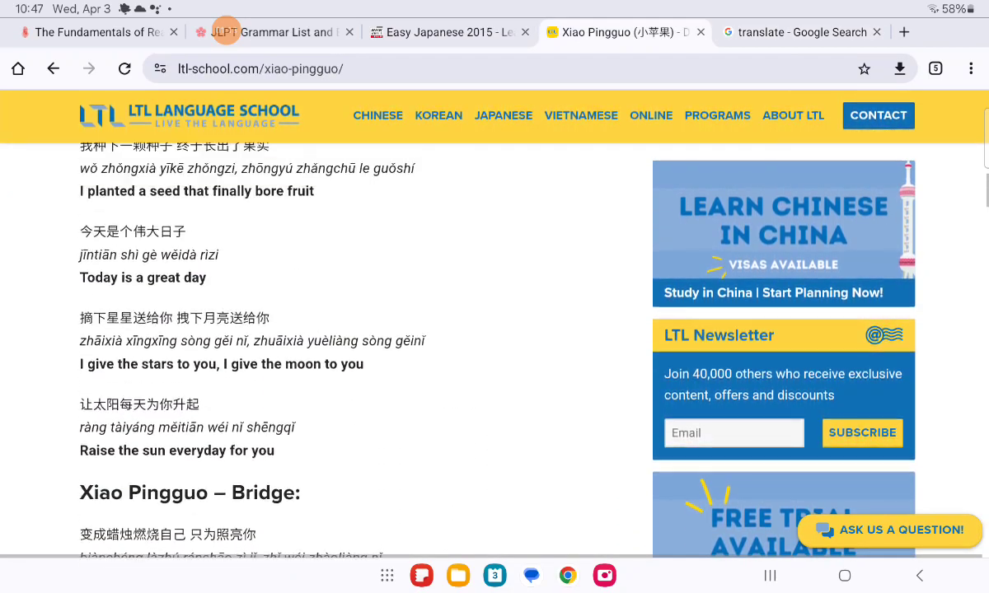
Step: Copy the shorter verse-and-bridge excerpt and switch back to the Google Translate tab
scroll(up, 3)
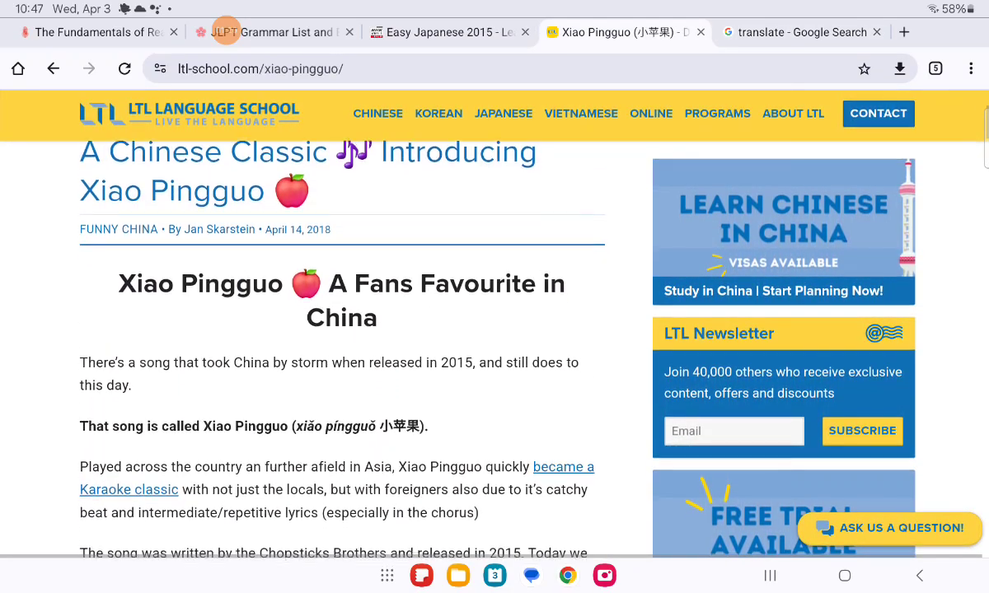
scroll(down, 3)
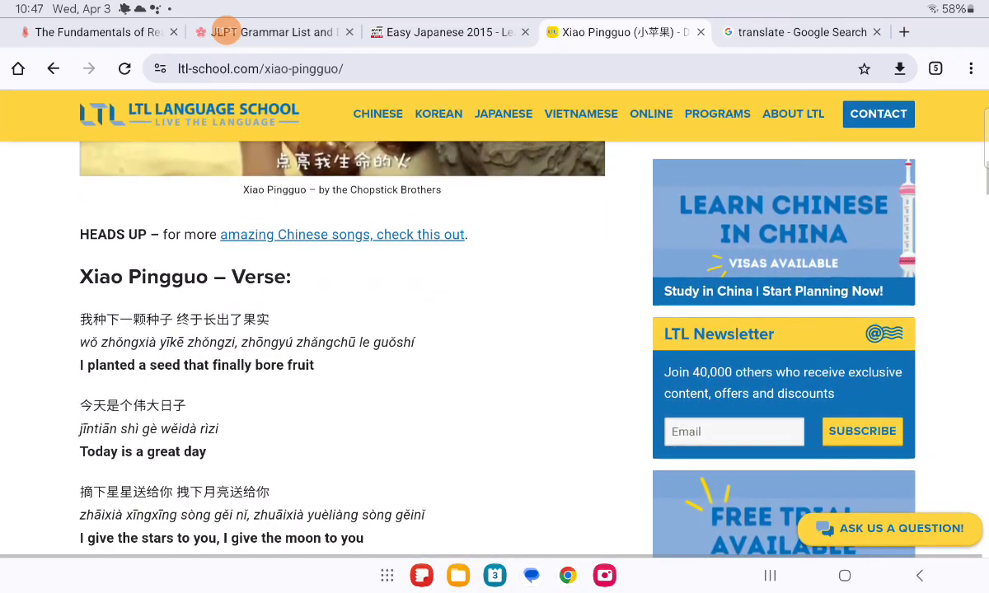
scroll(down, 3)
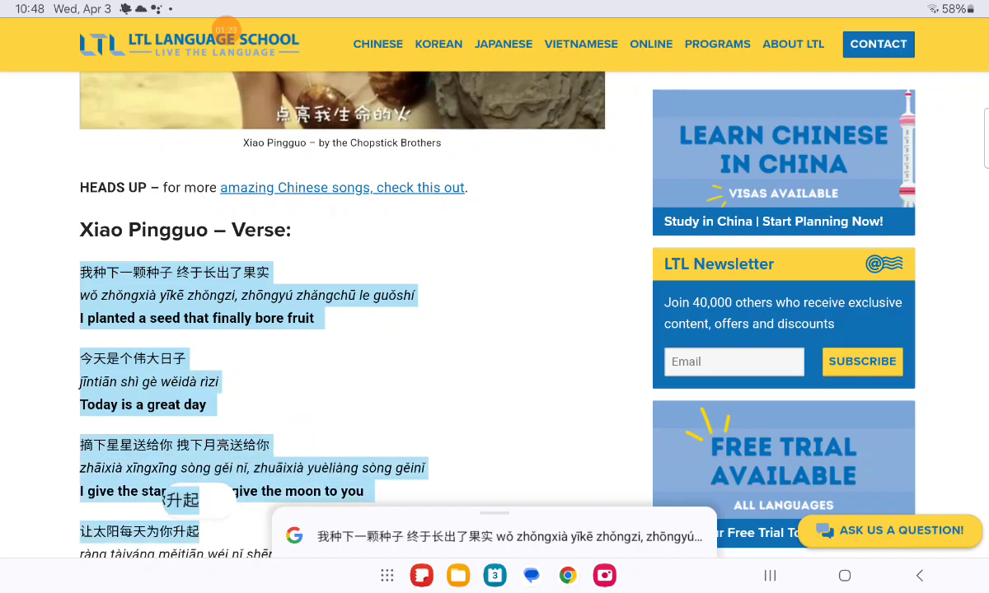
scroll(down, 3)
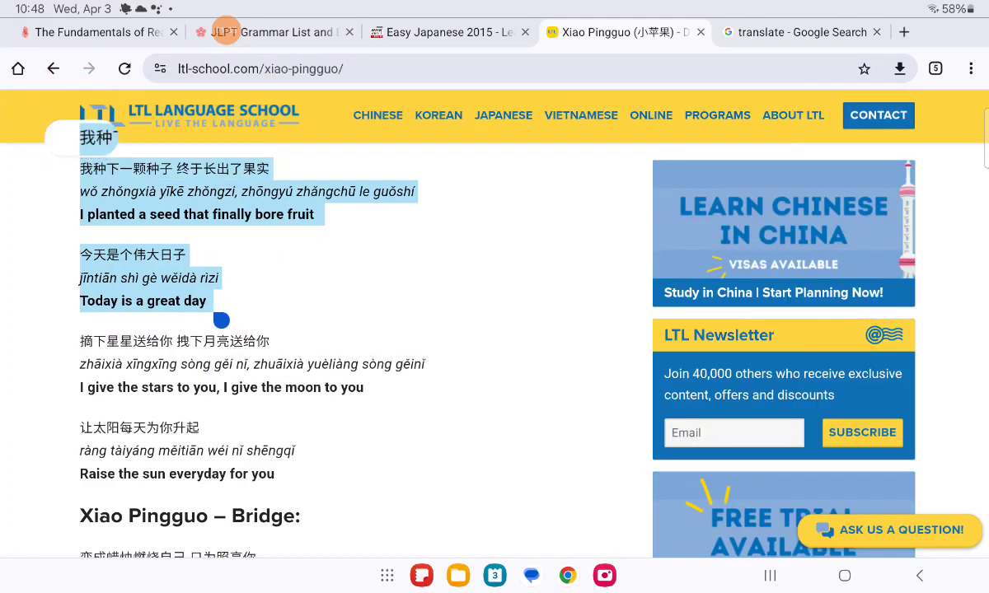
scroll(down, 3)
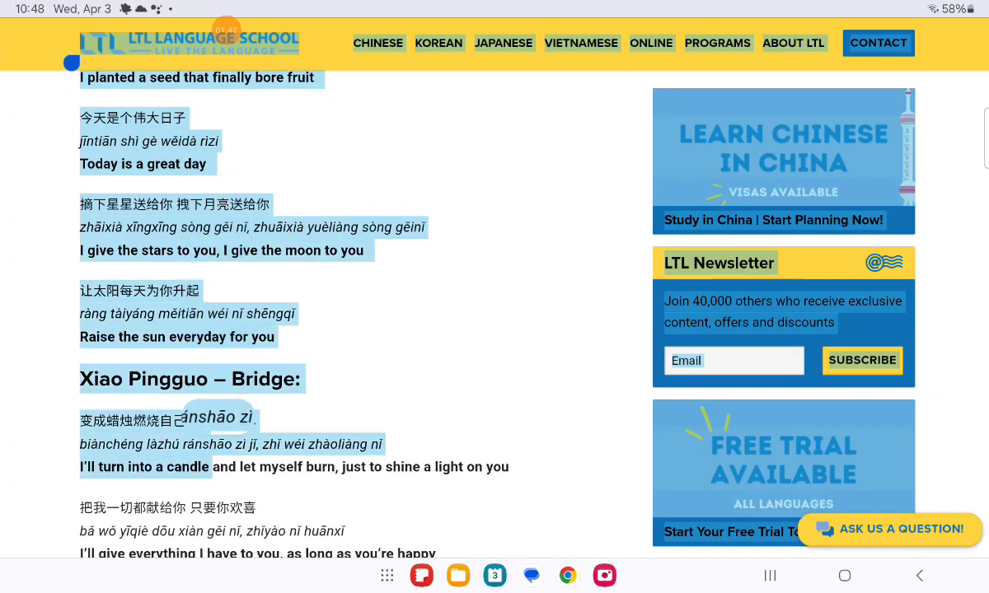
scroll(down, 3)
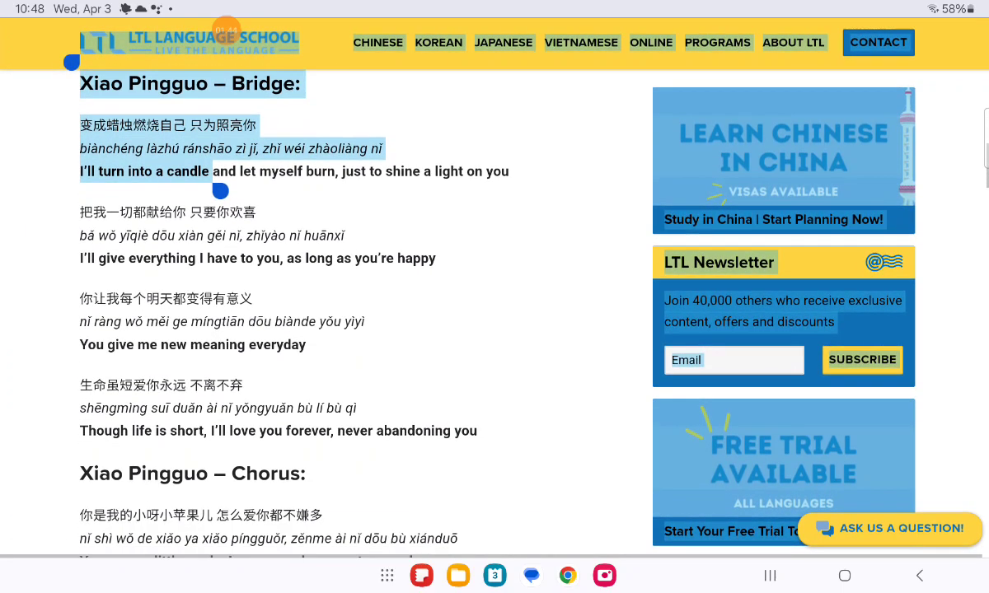
scroll(down, 3)
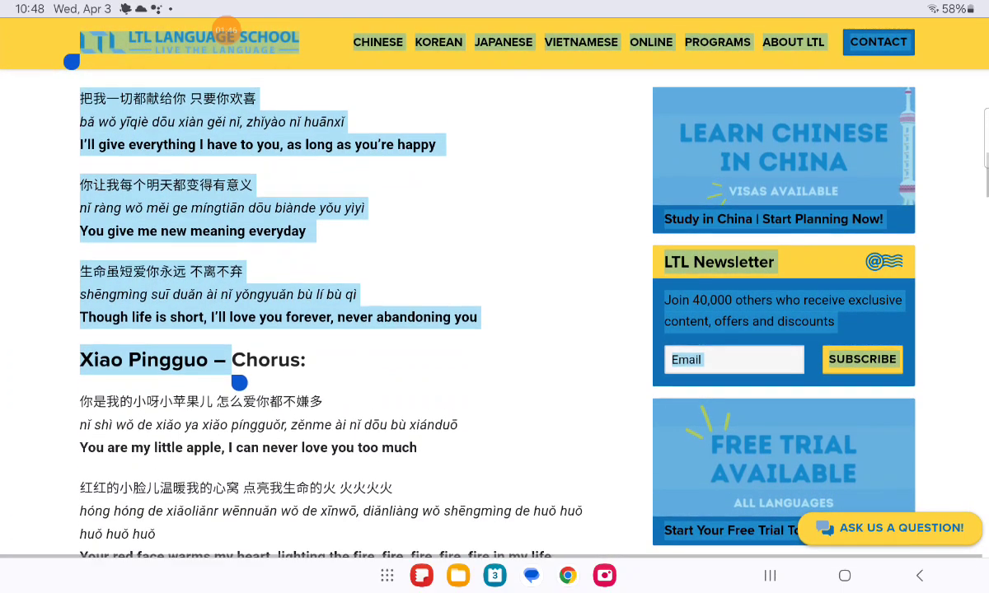
scroll(down, 3)
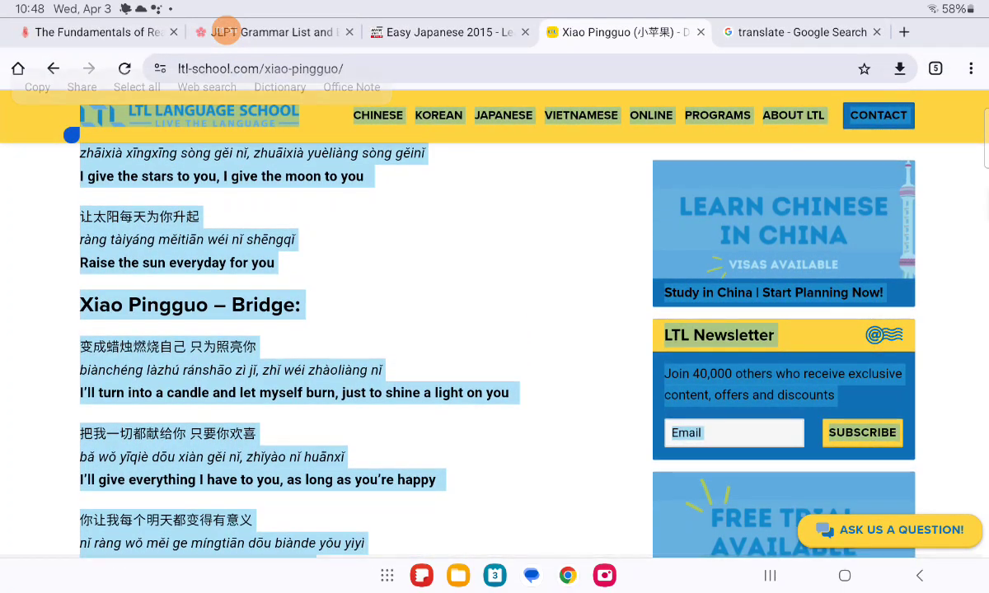
scroll(up, 3)
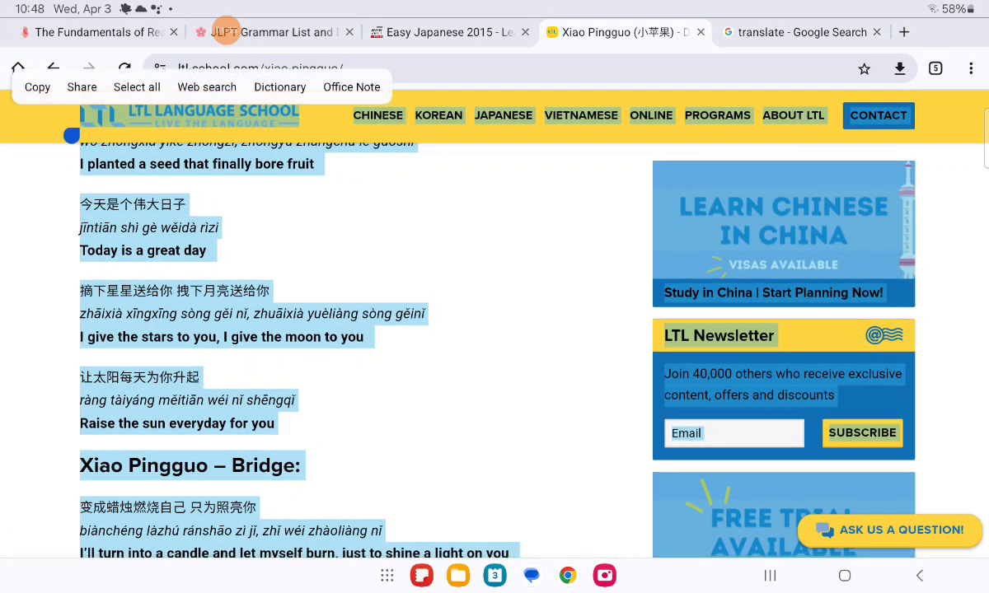
scroll(up, 3)
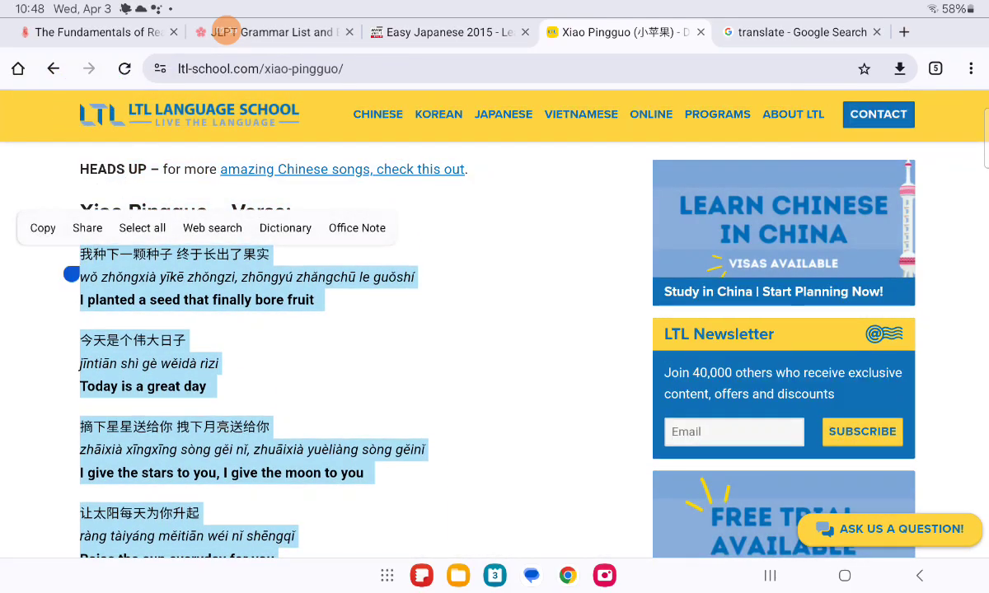
click(43, 227)
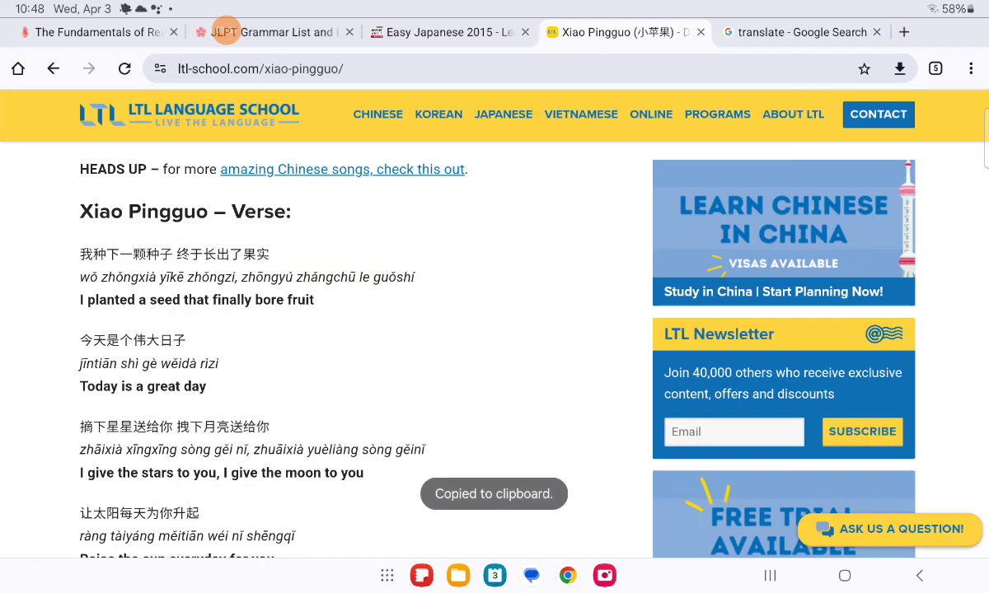
click(800, 31)
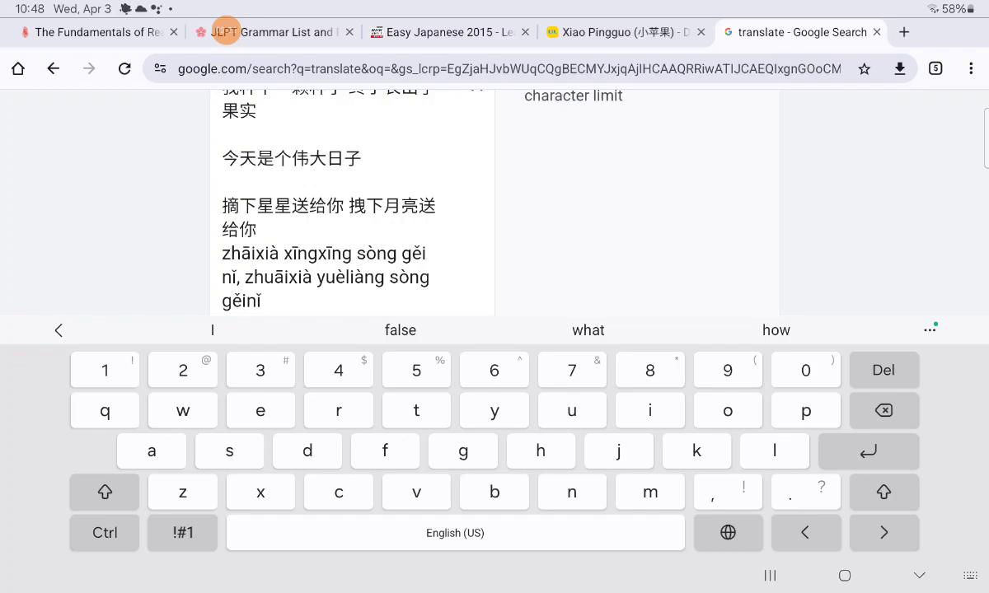
Step: Delete the pinyin and English lines from the pasted lyrics
scroll(down, 3)
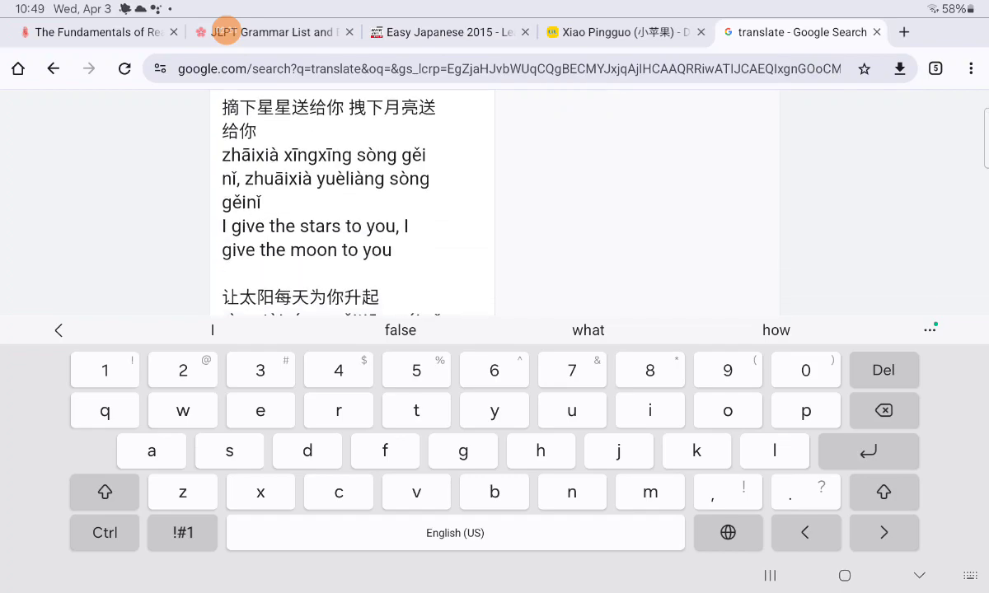
double_click(247, 131)
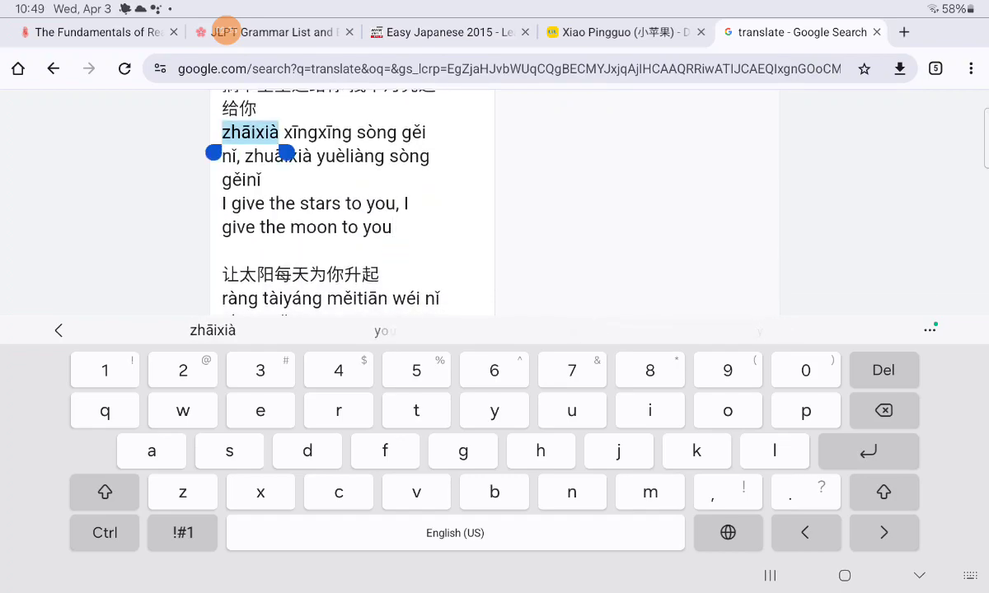
drag(283, 153, 409, 248)
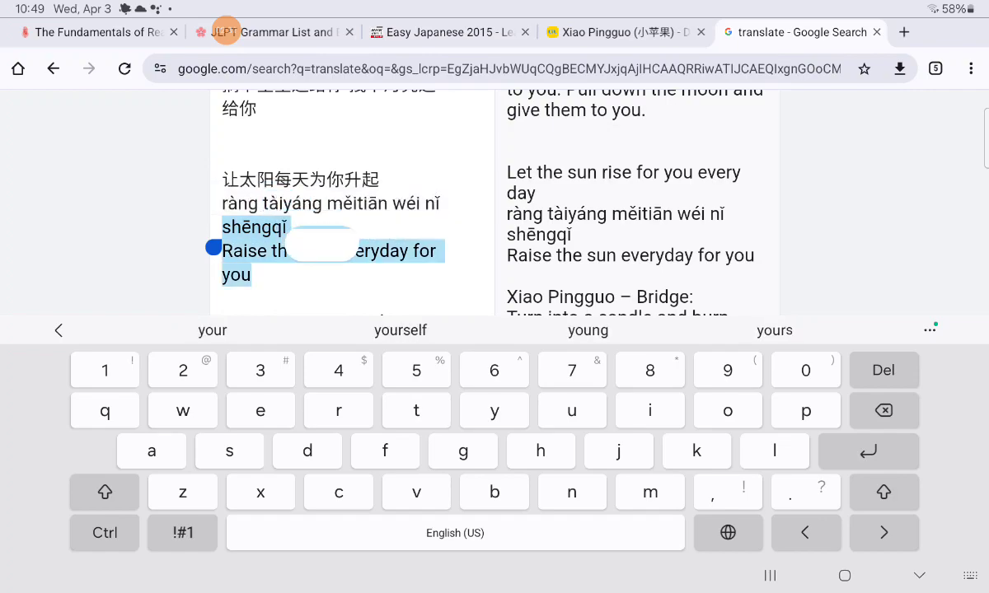
scroll(down, 3)
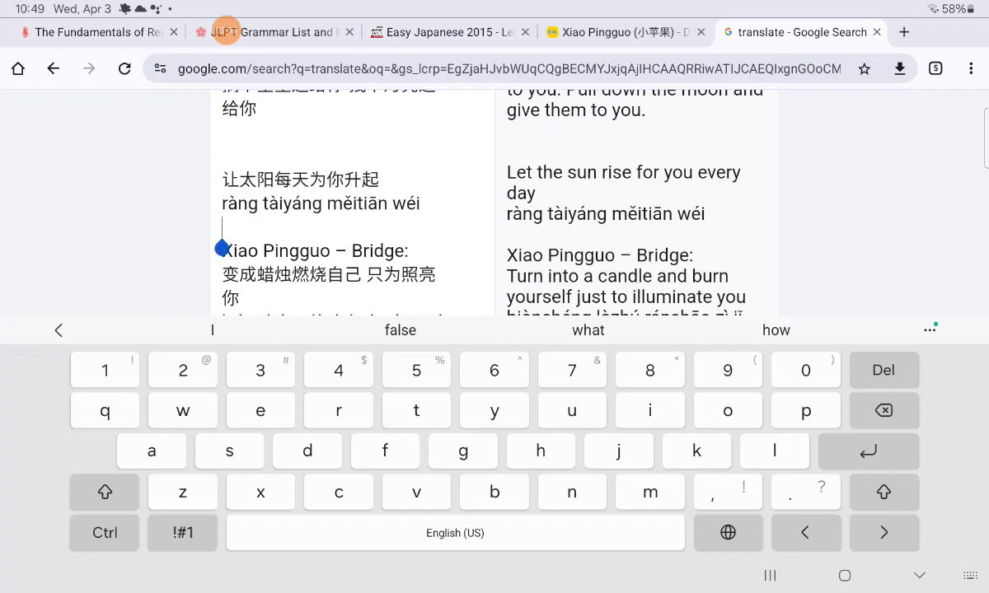
double_click(319, 203)
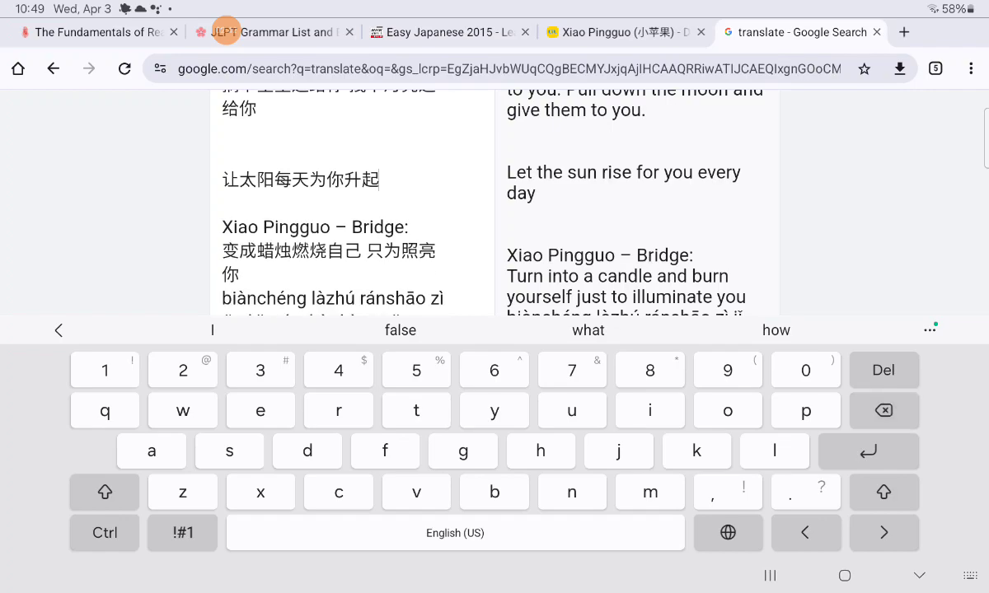
Step: Delete the Bridge heading, leaving only Chinese lines translated into Japanese
scroll(up, 3)
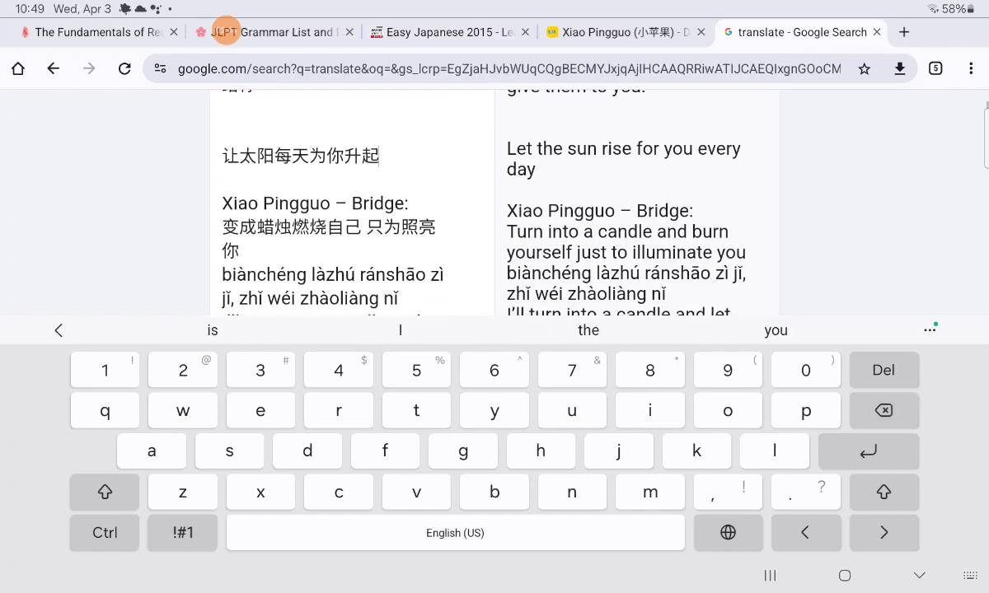
double_click(314, 203)
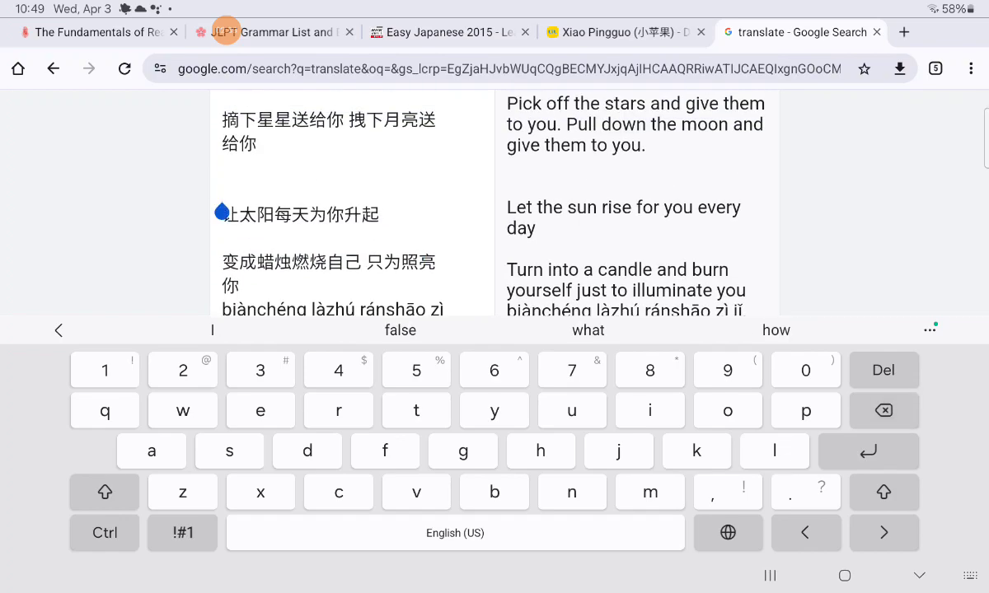
scroll(down, 3)
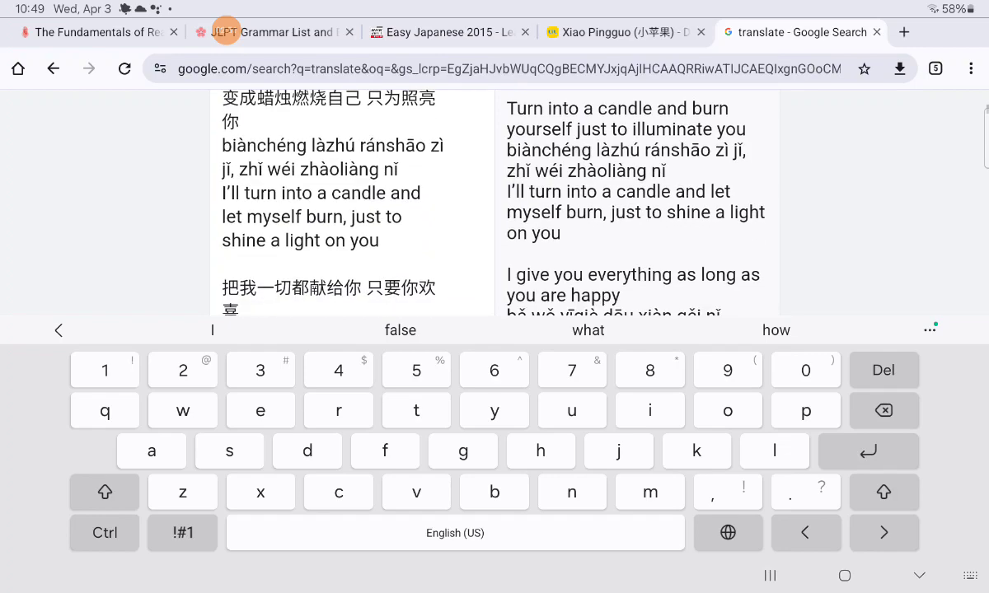
scroll(down, 3)
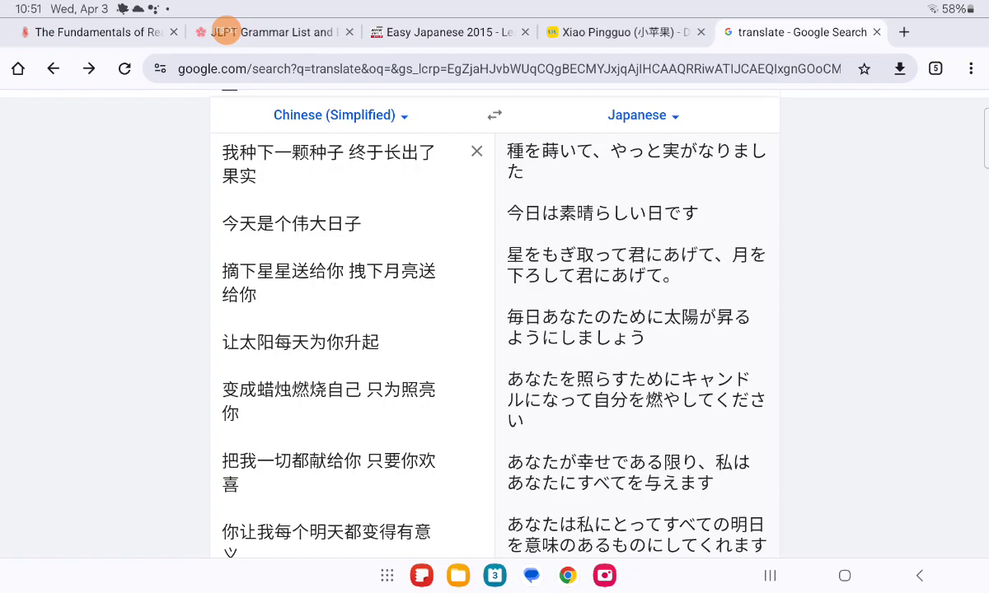
Step: Review the Japanese output, then return to the Xiao Pingguo lyrics article
scroll(up, 3)
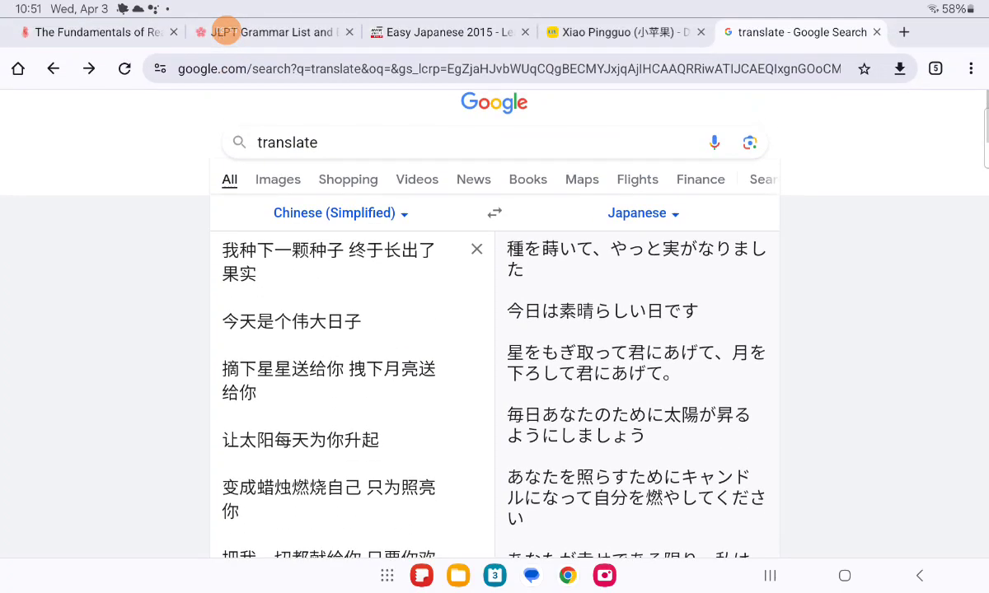
click(624, 33)
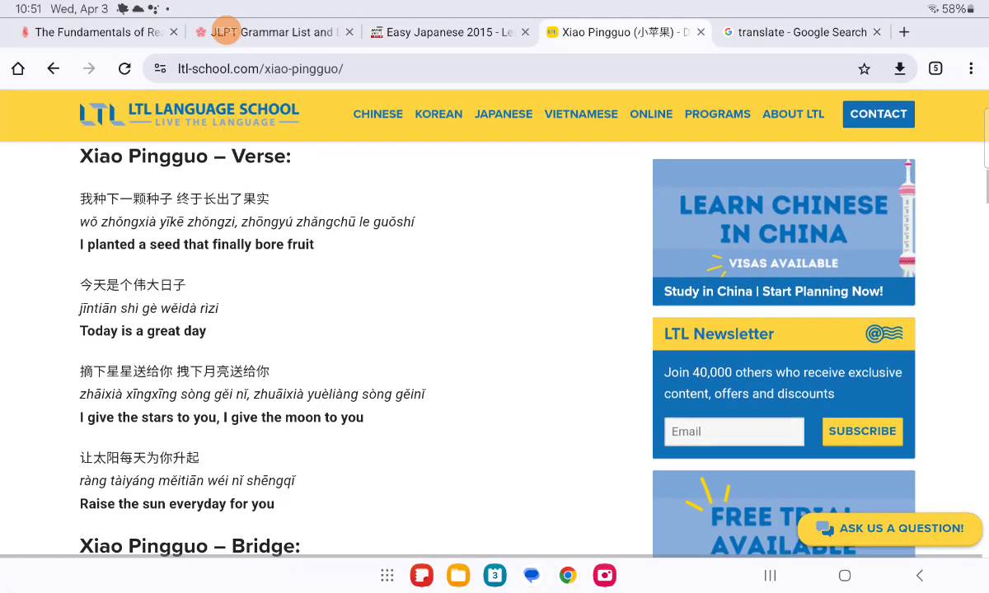
scroll(down, 3)
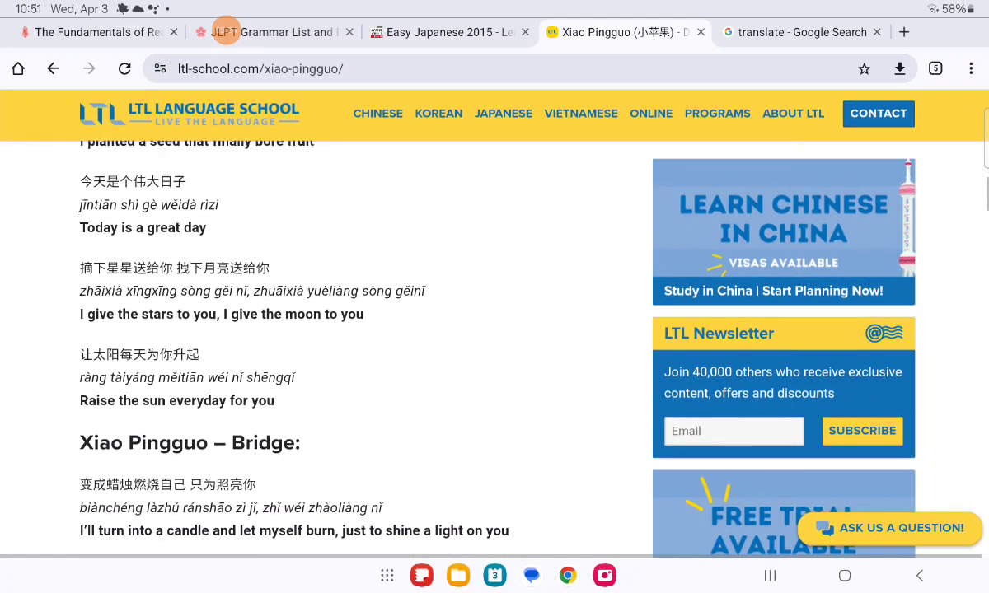
scroll(down, 3)
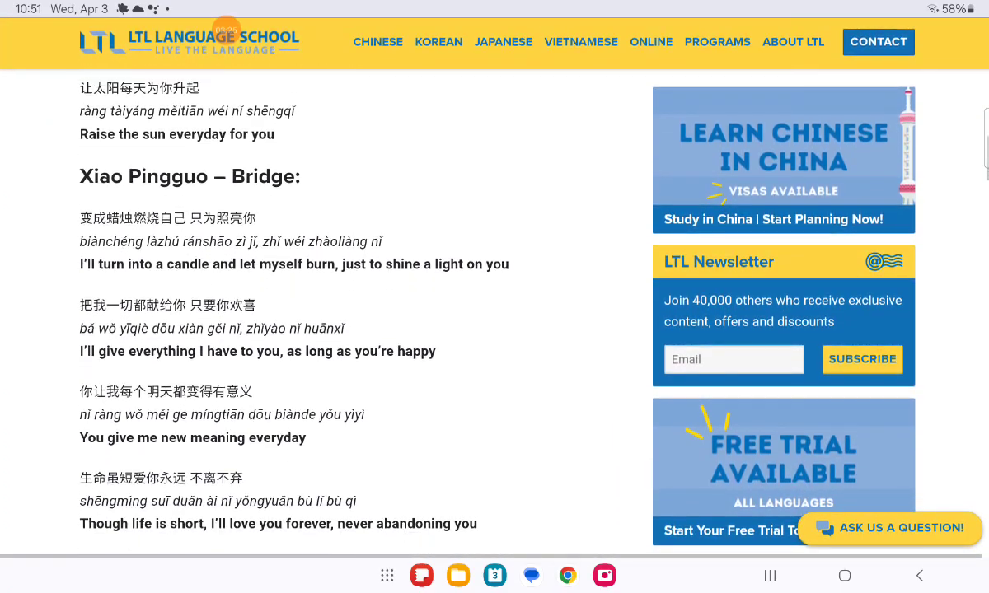
scroll(down, 3)
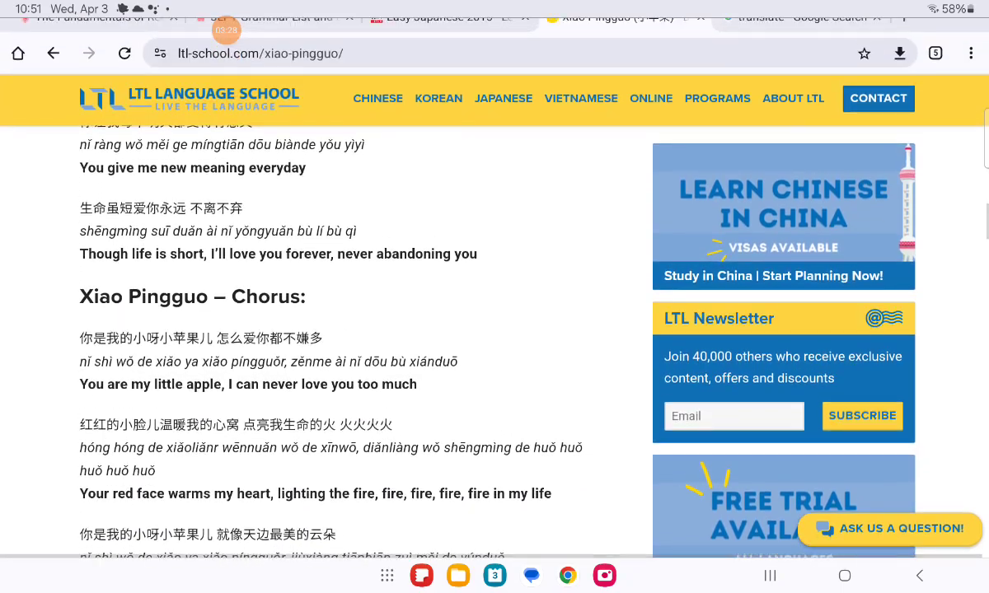
scroll(up, 3)
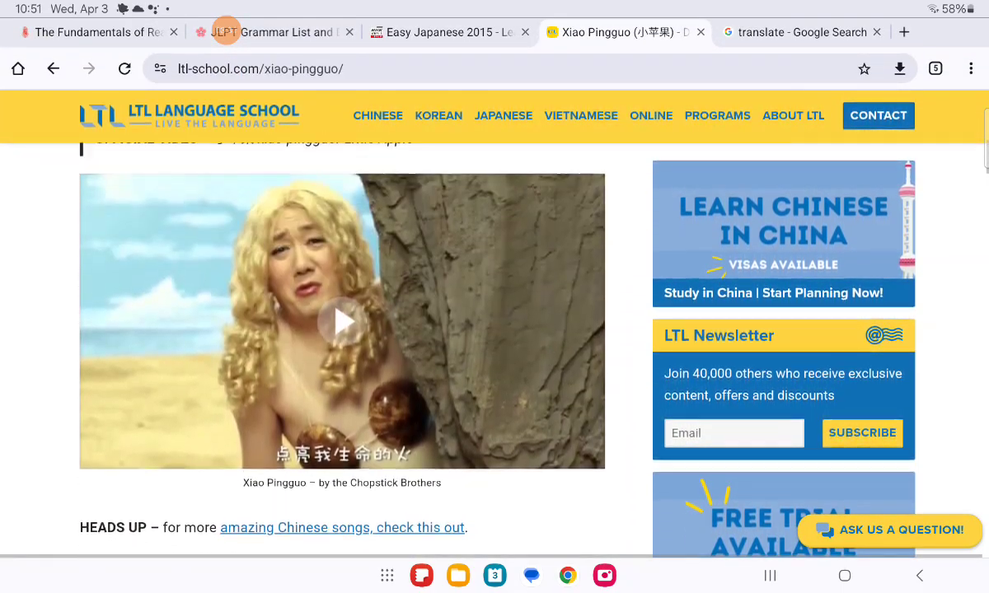
scroll(up, 3)
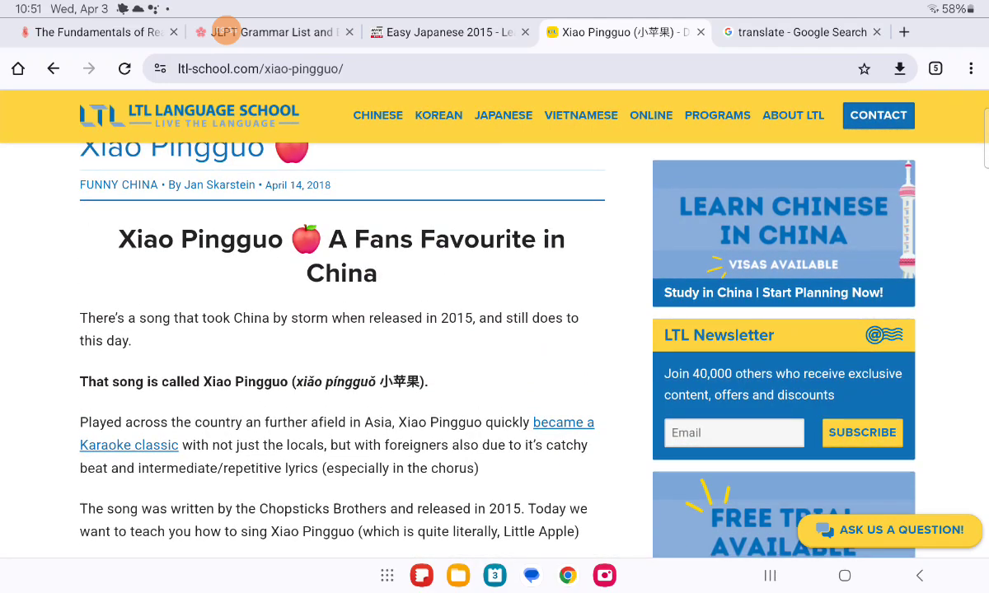
scroll(down, 3)
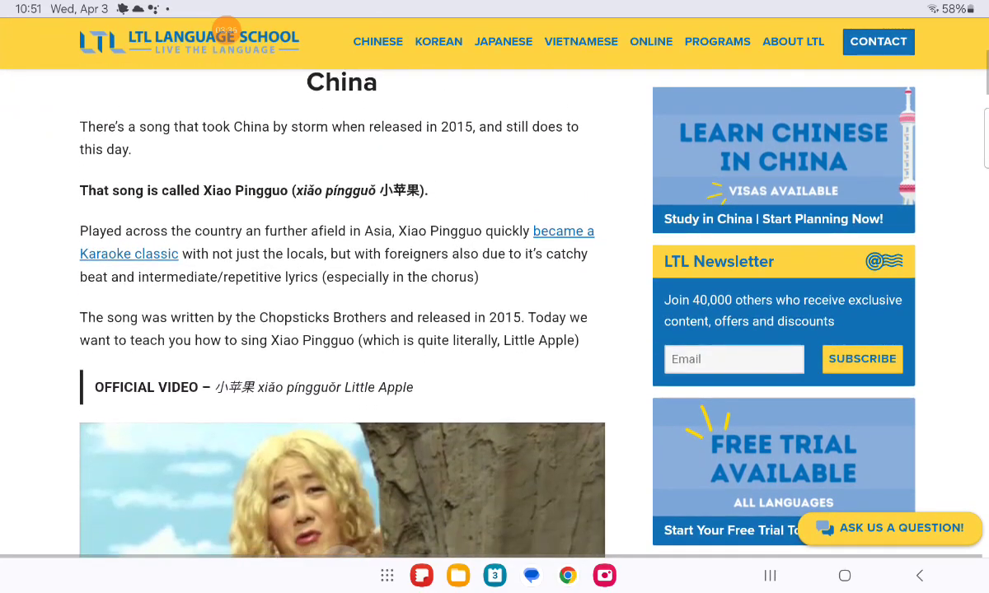
scroll(down, 3)
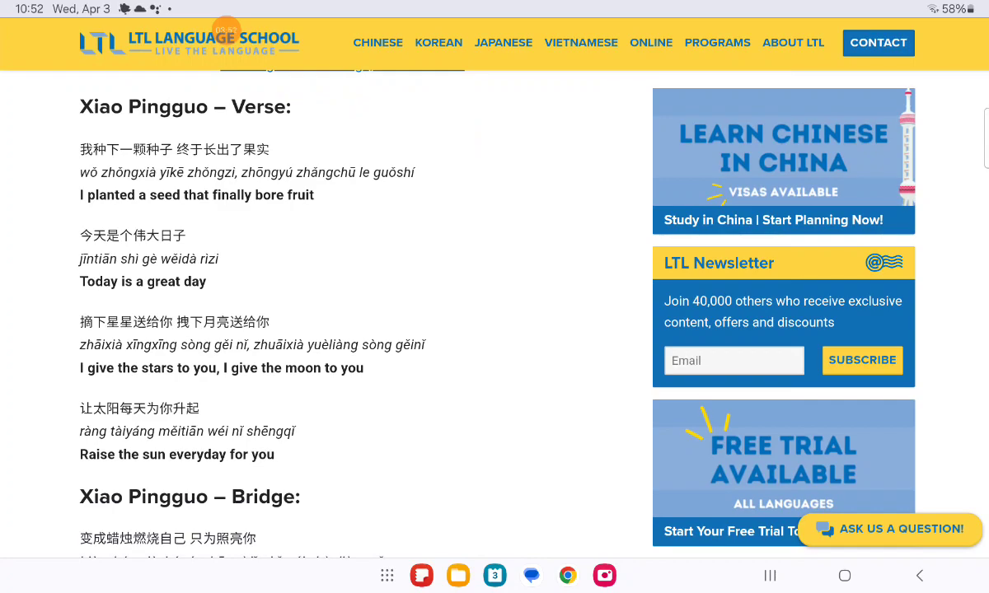
scroll(down, 3)
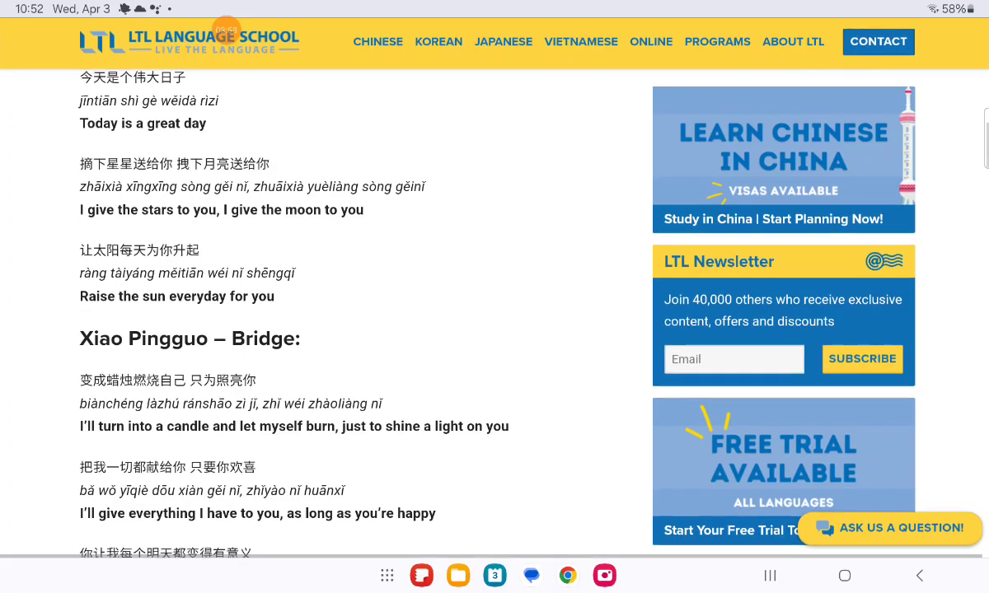
scroll(down, 3)
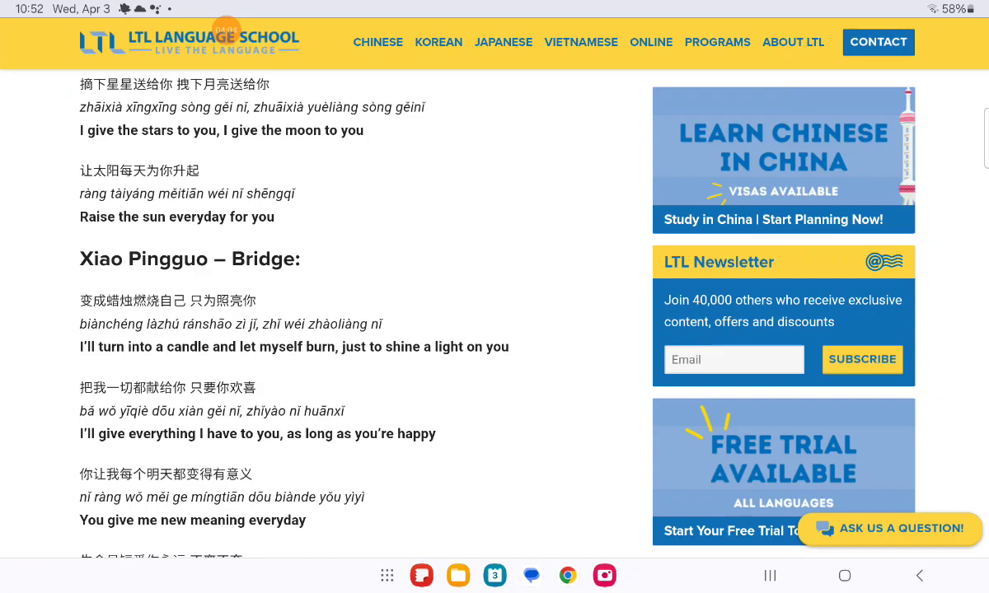
scroll(down, 3)
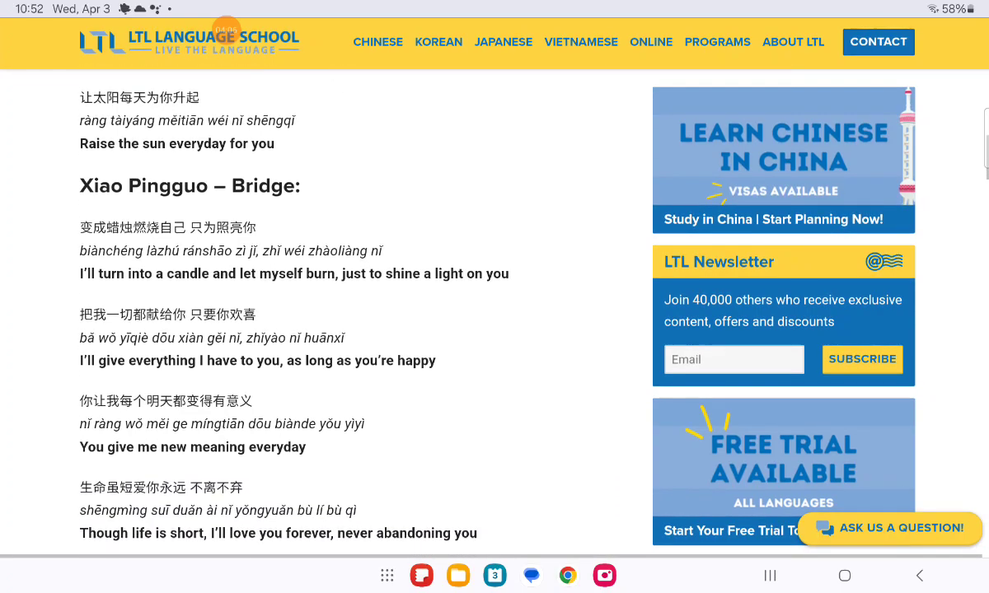
scroll(down, 3)
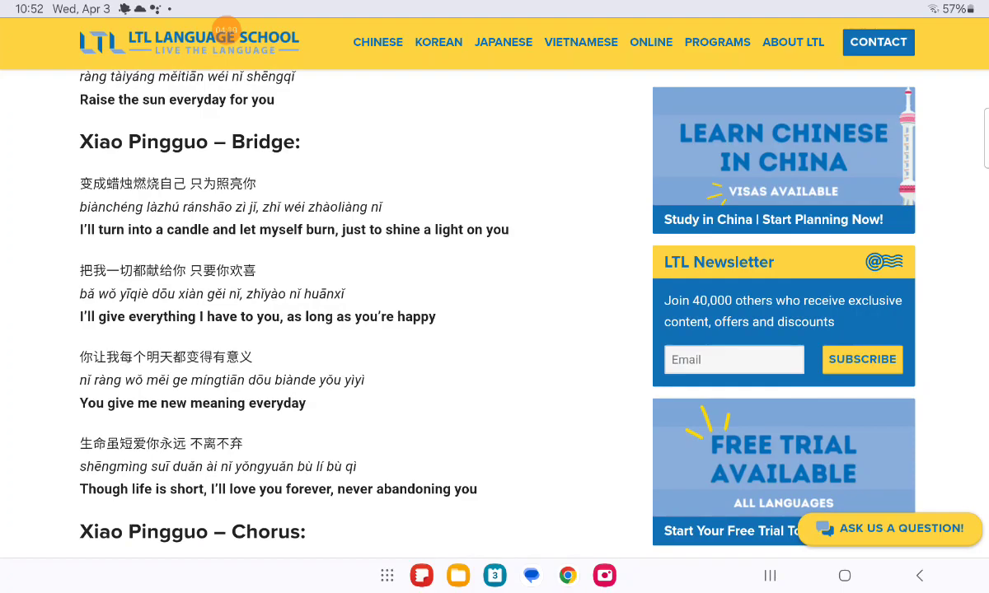
scroll(down, 3)
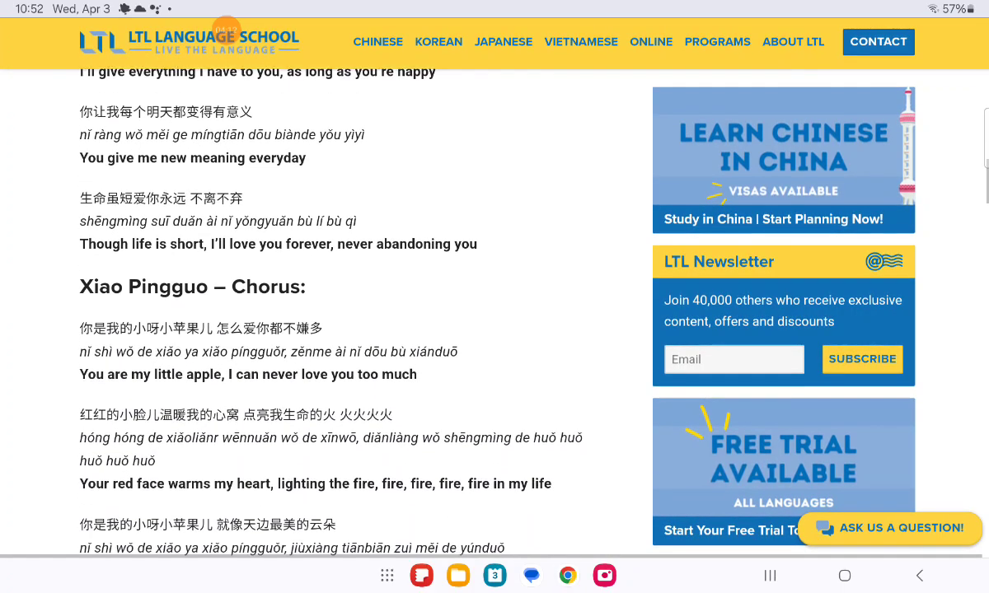
scroll(down, 3)
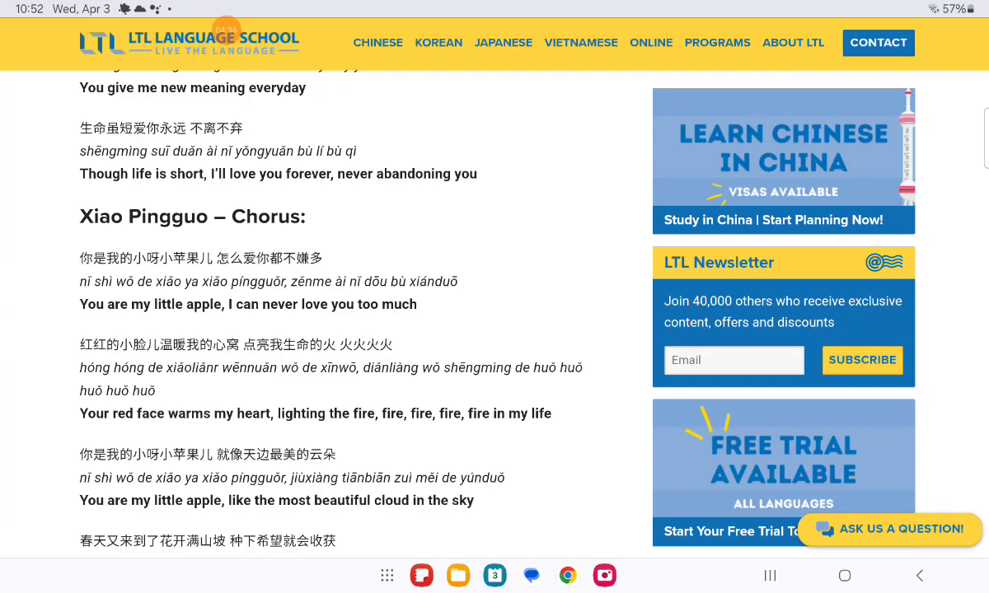
scroll(down, 3)
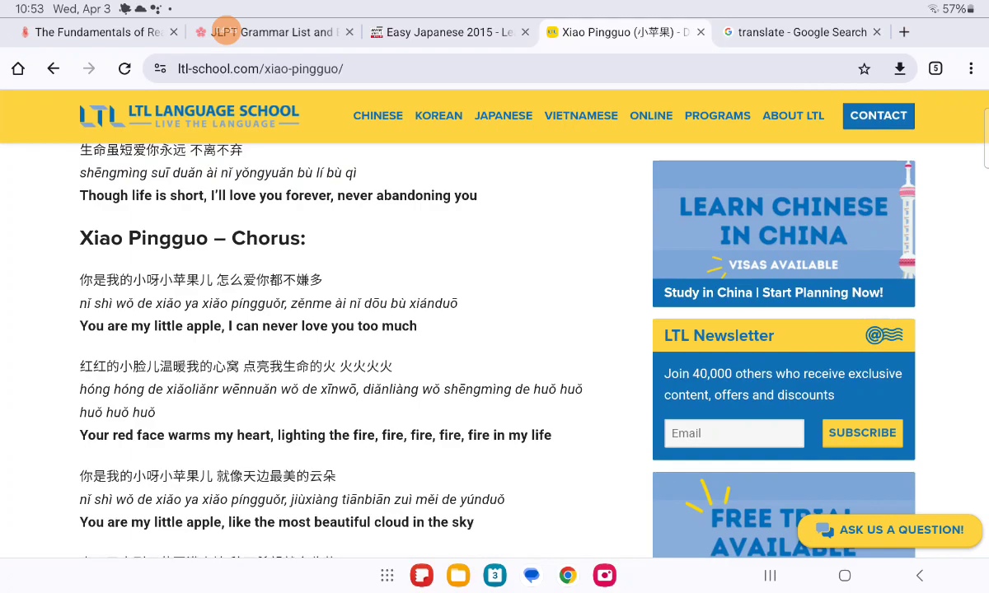
Step: Swap languages so the Japanese lyrics translate back into Chinese (Simplified), and review the result
click(799, 31)
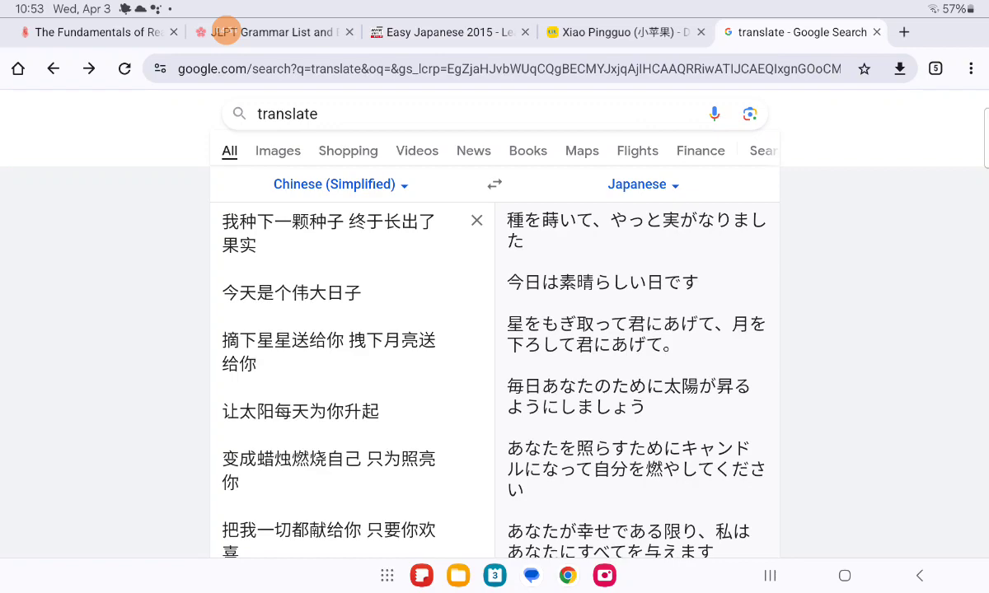
click(494, 185)
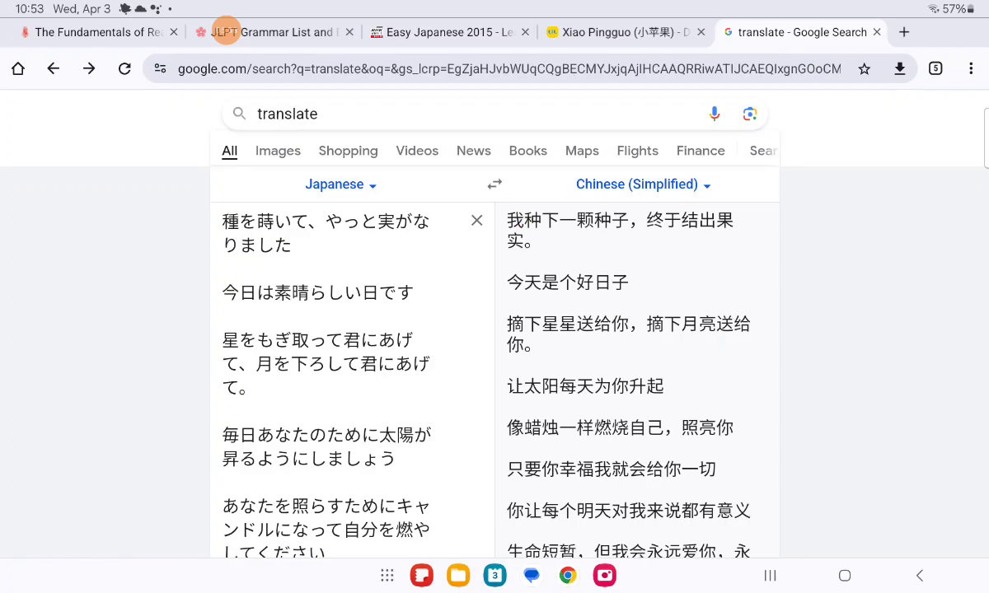
scroll(down, 3)
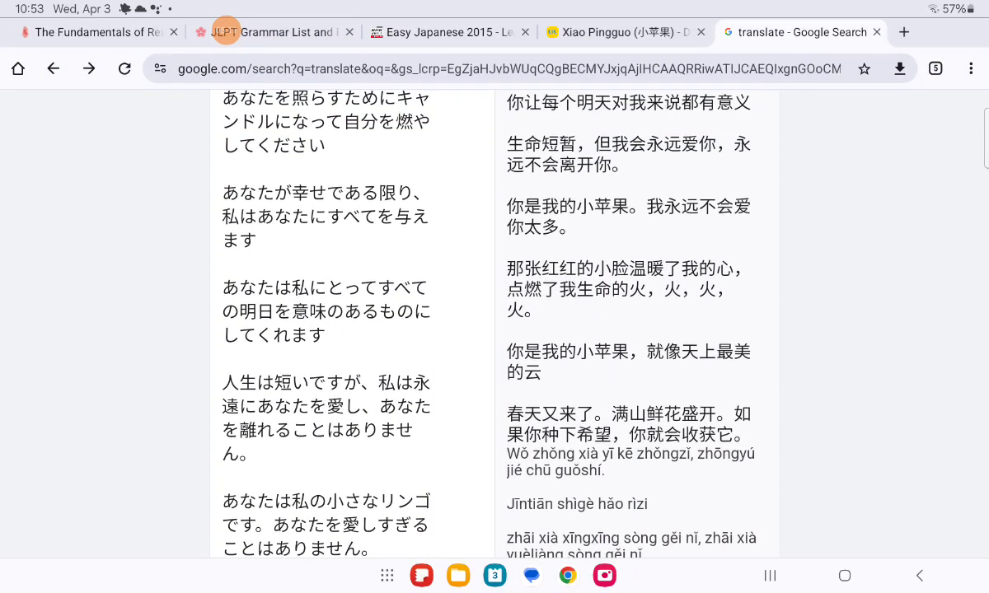
scroll(up, 3)
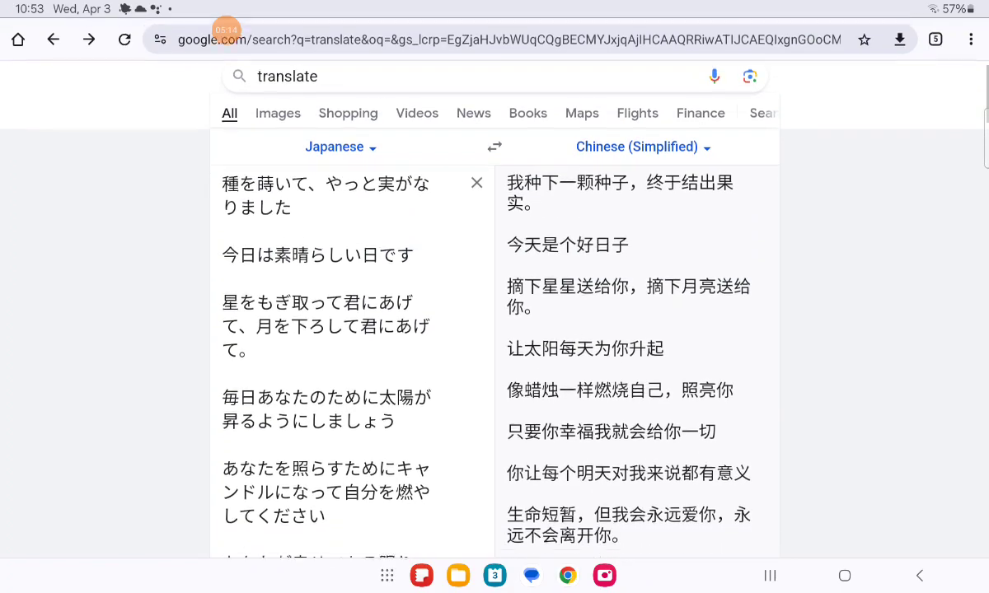
scroll(down, 3)
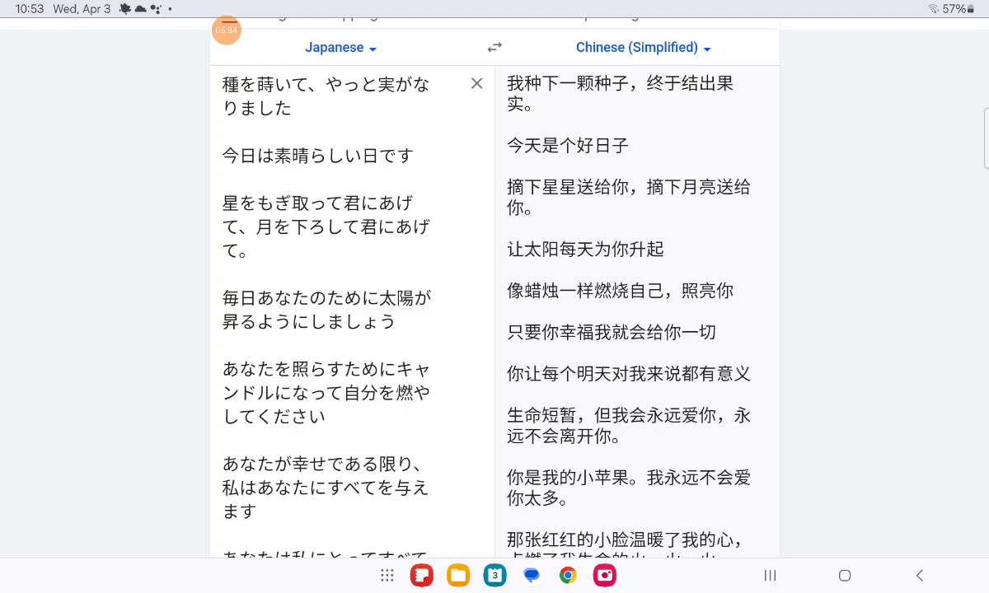
scroll(down, 3)
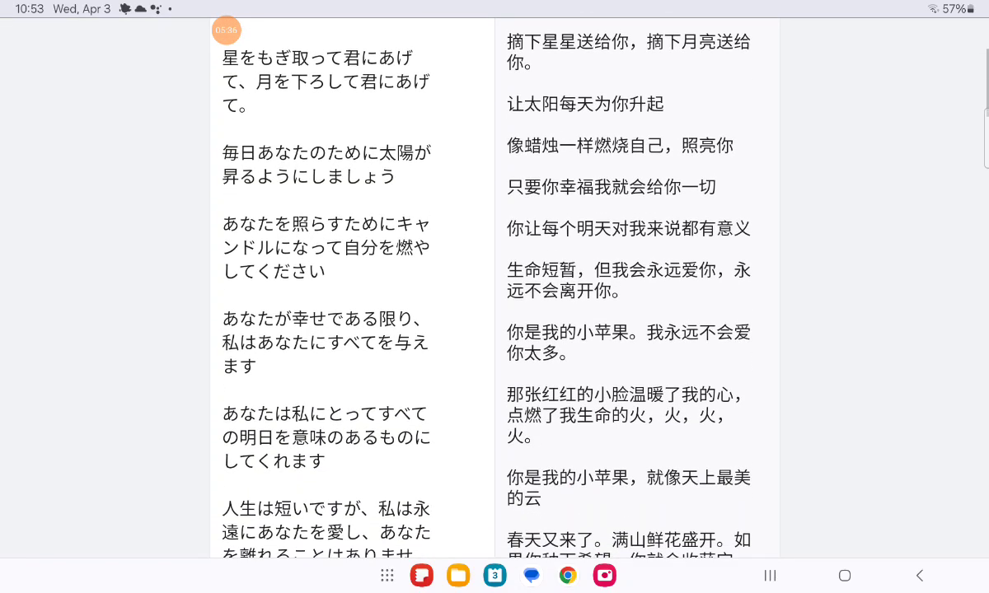
scroll(down, 3)
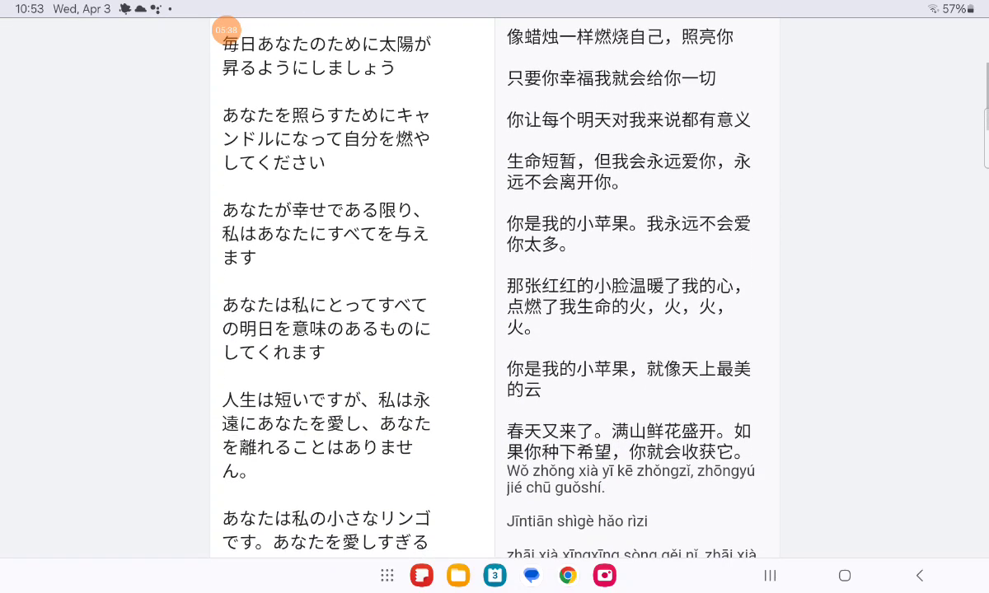
scroll(down, 3)
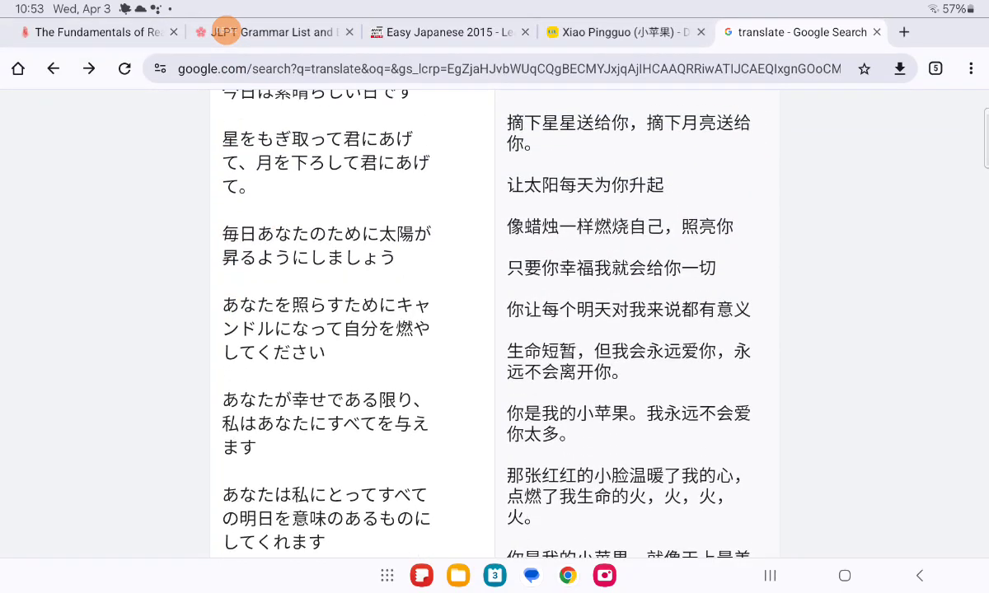
scroll(up, 3)
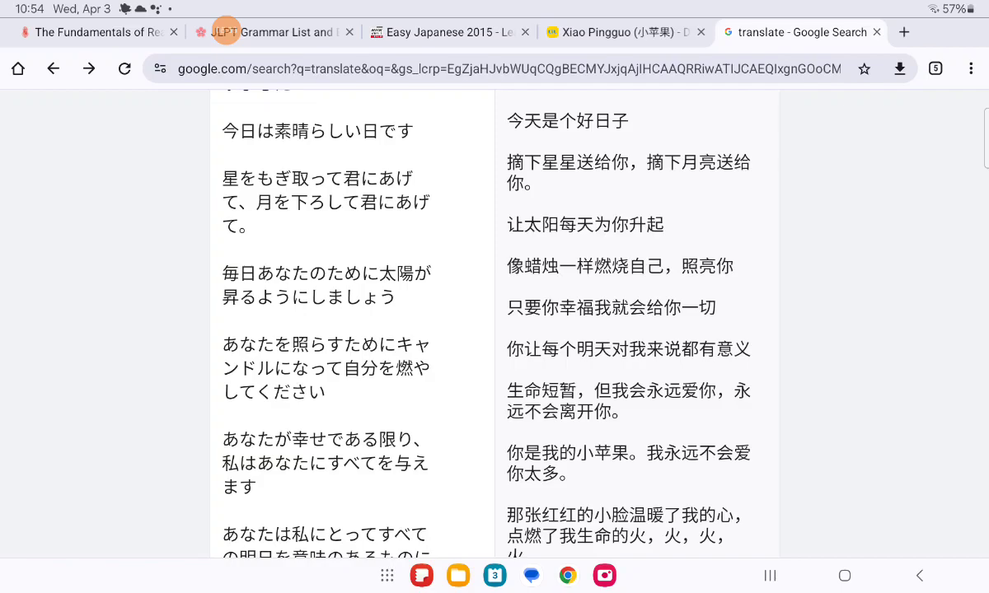
scroll(down, 3)
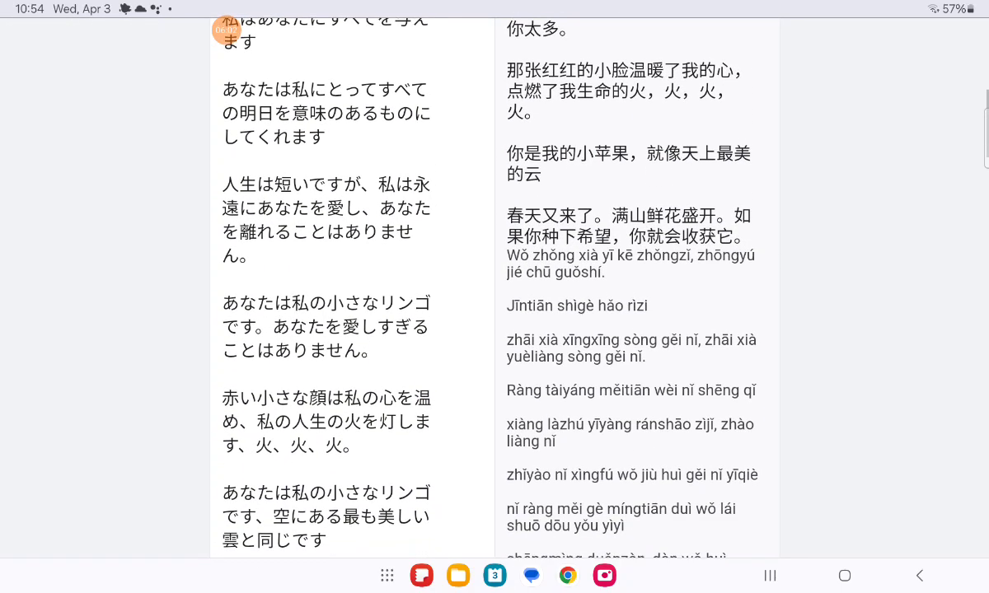
scroll(up, 3)
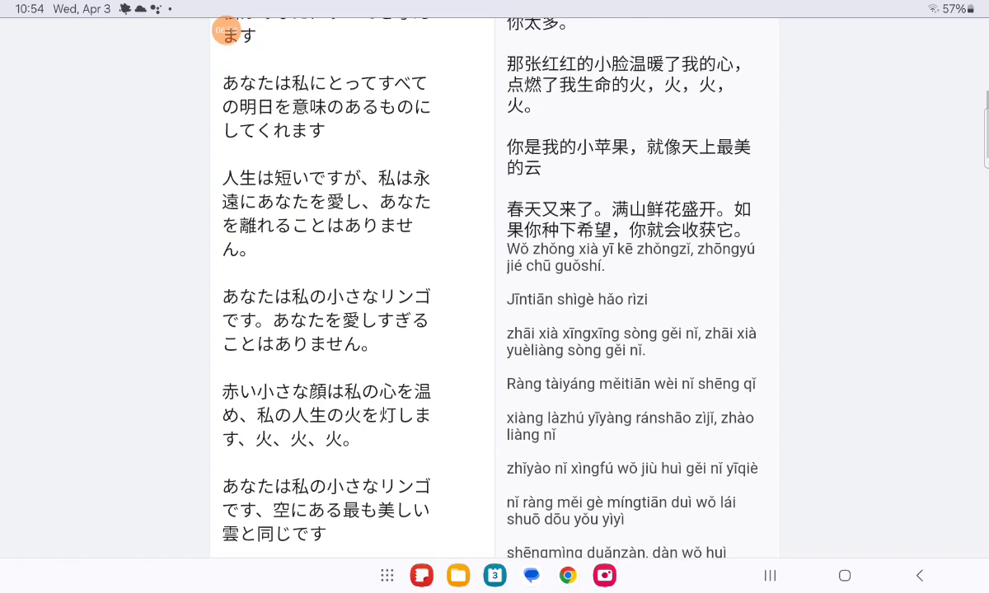
scroll(up, 3)
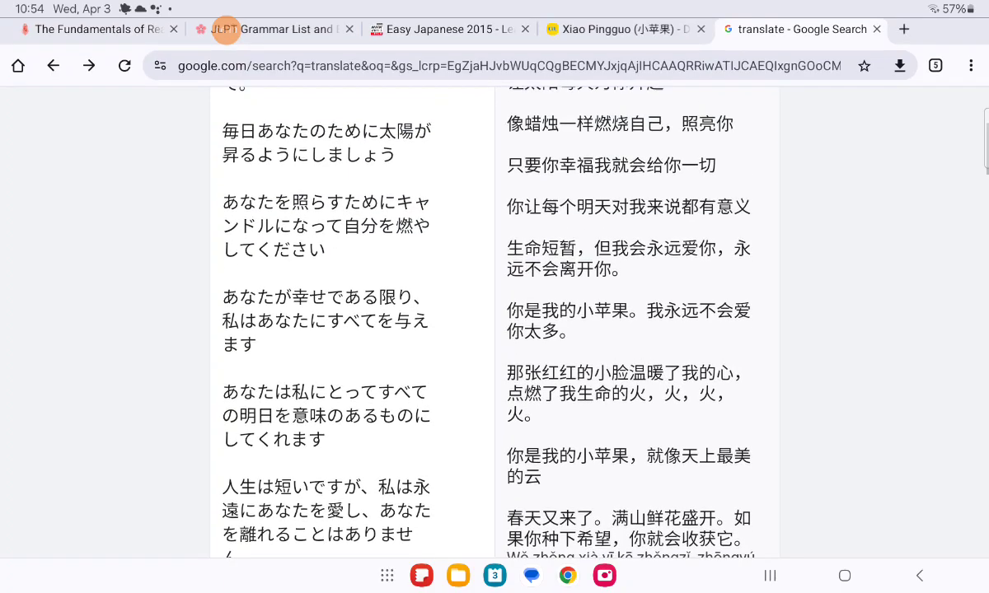
scroll(down, 3)
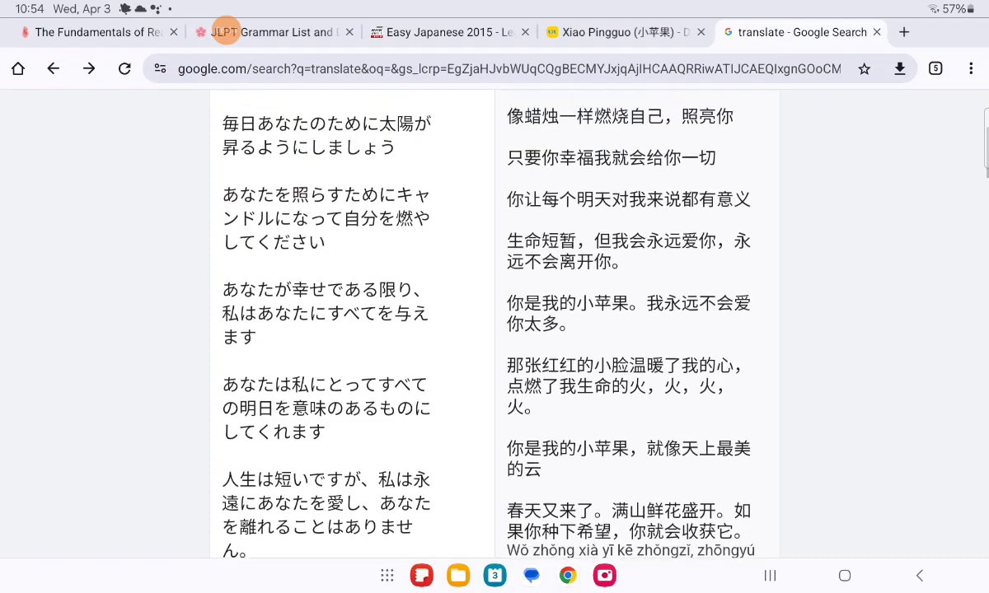
scroll(up, 3)
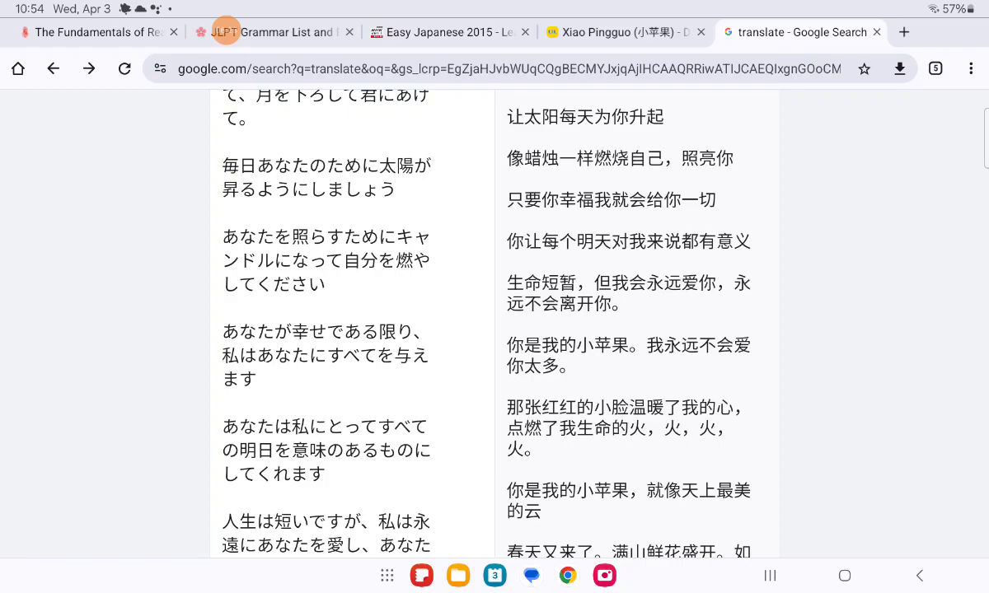
scroll(down, 3)
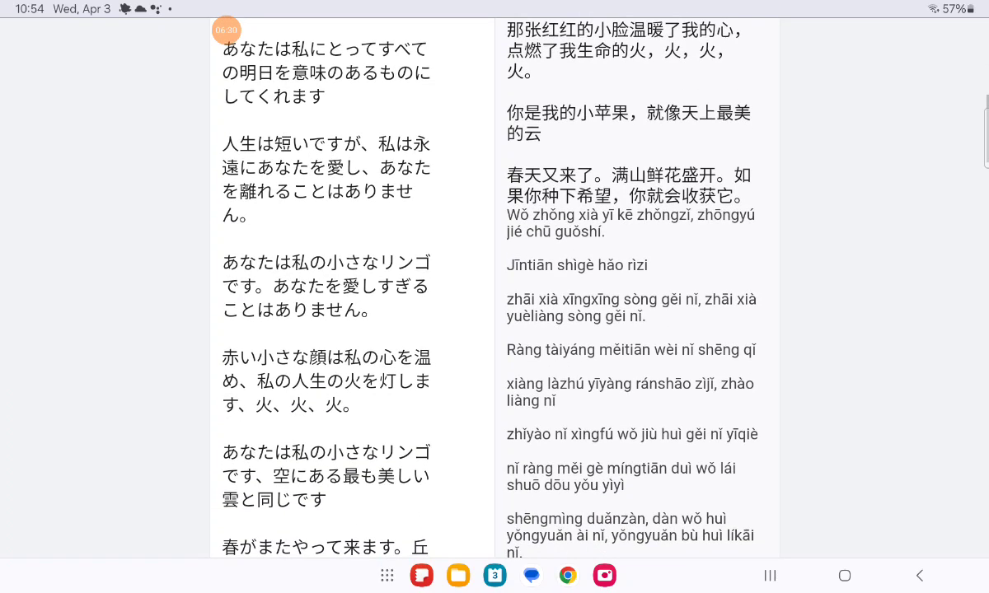
scroll(up, 3)
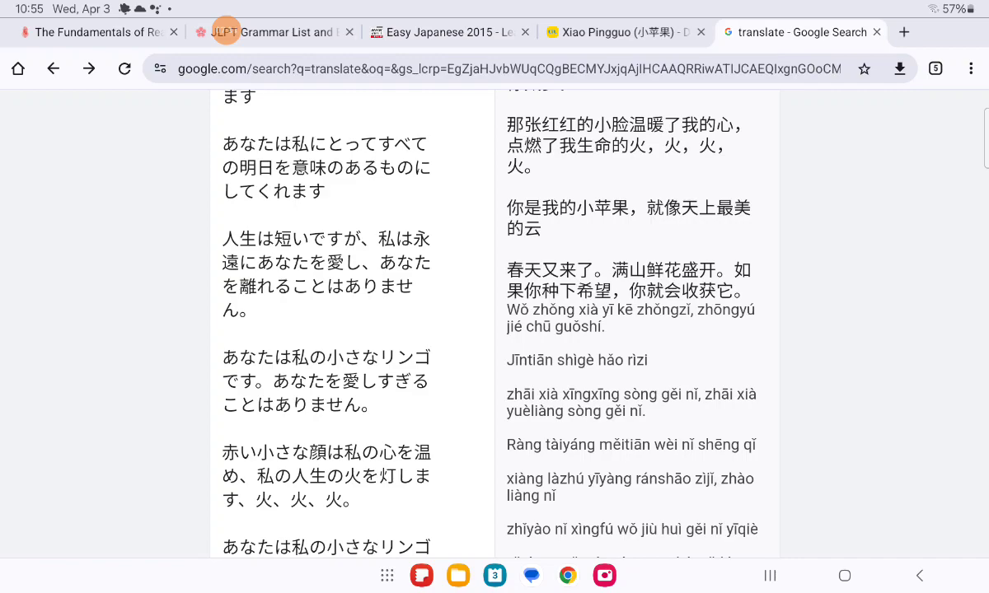
scroll(down, 3)
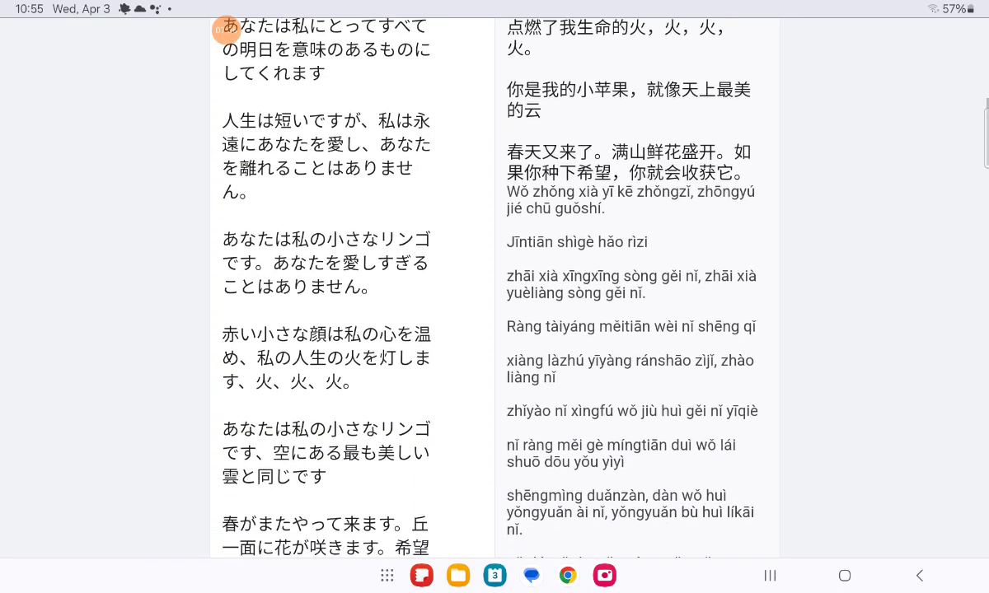
scroll(down, 3)
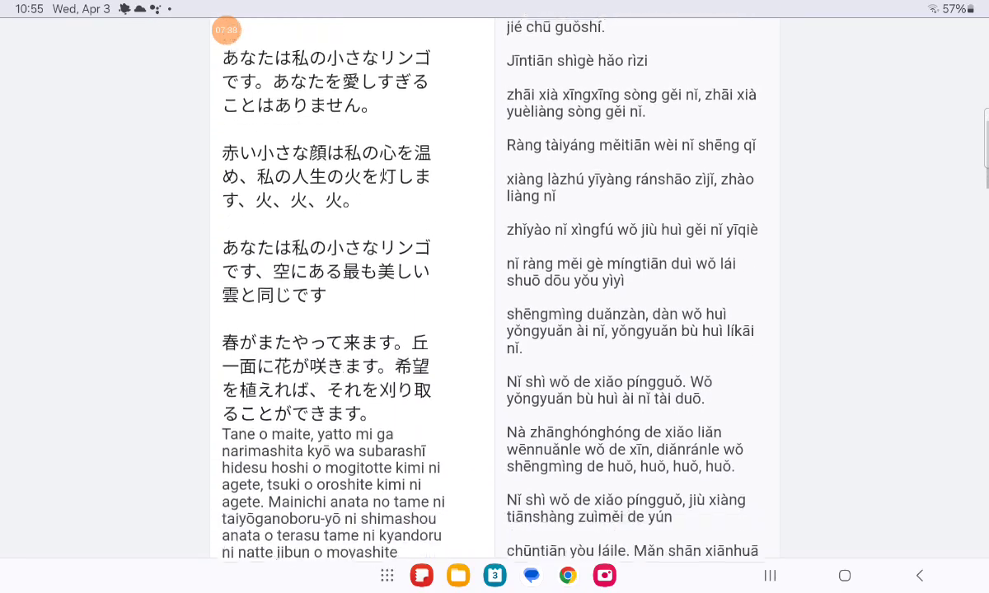
scroll(down, 3)
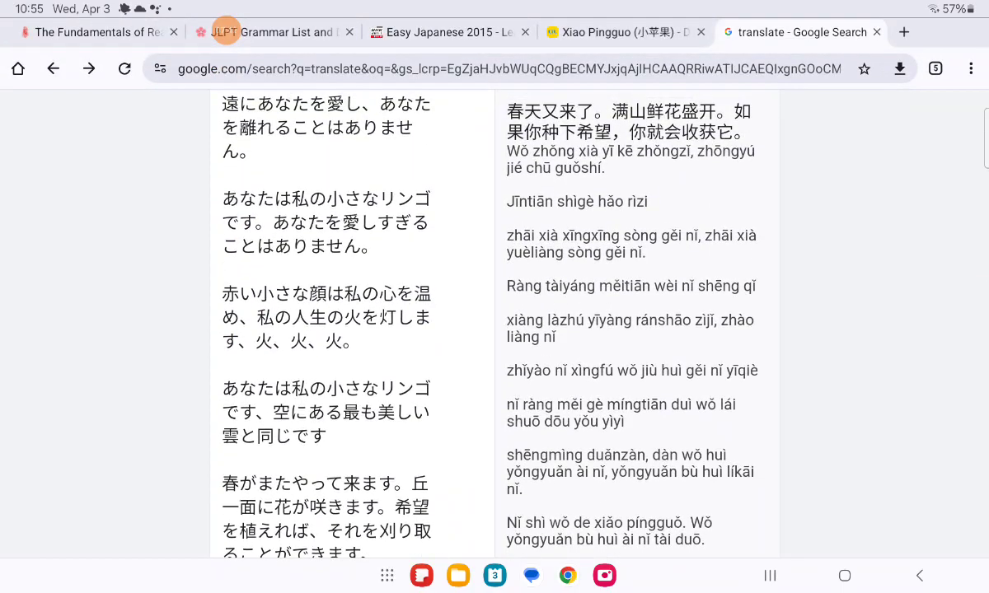
scroll(up, 3)
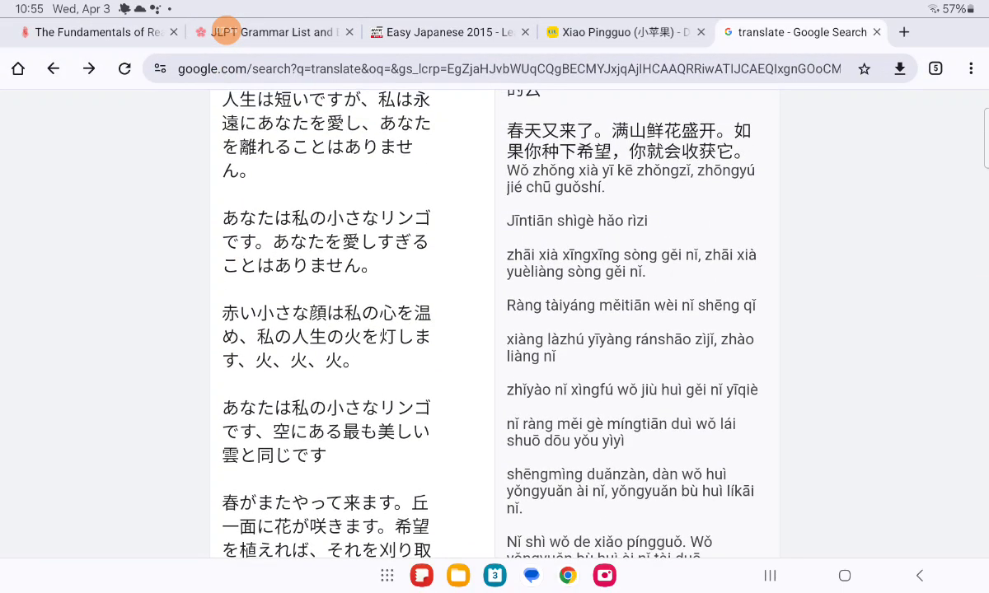
scroll(down, 3)
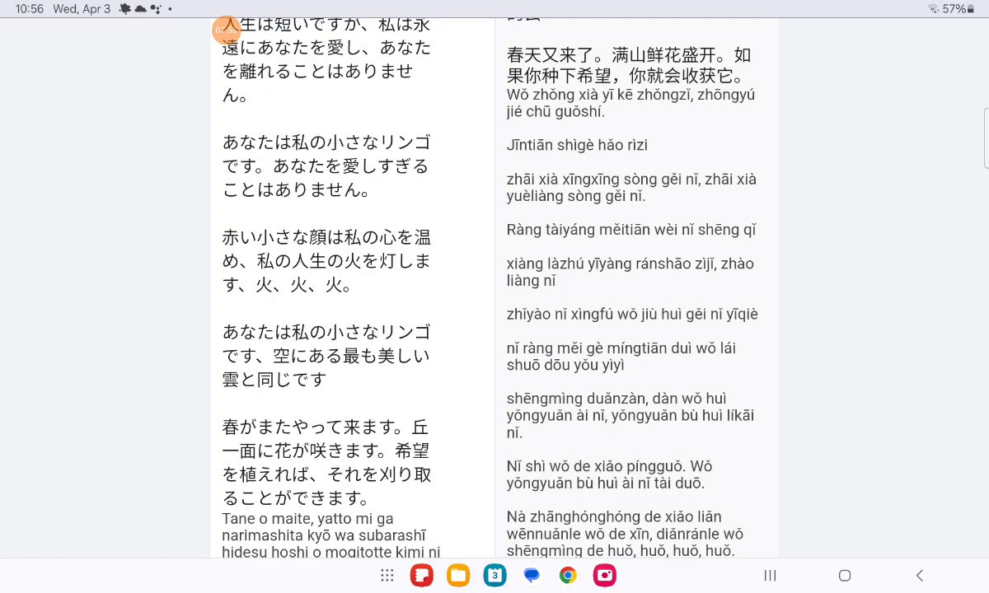
scroll(down, 3)
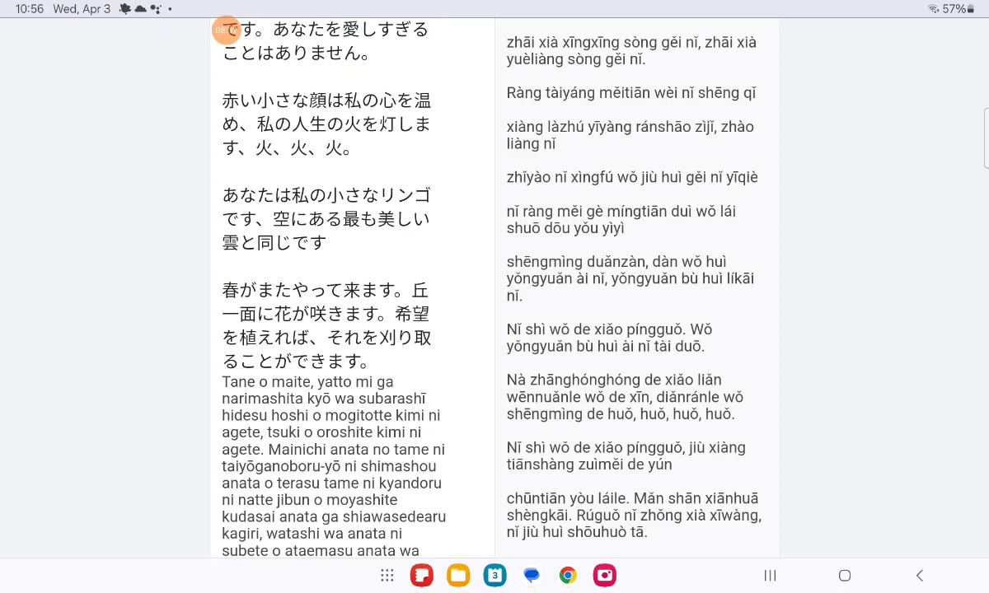
scroll(up, 3)
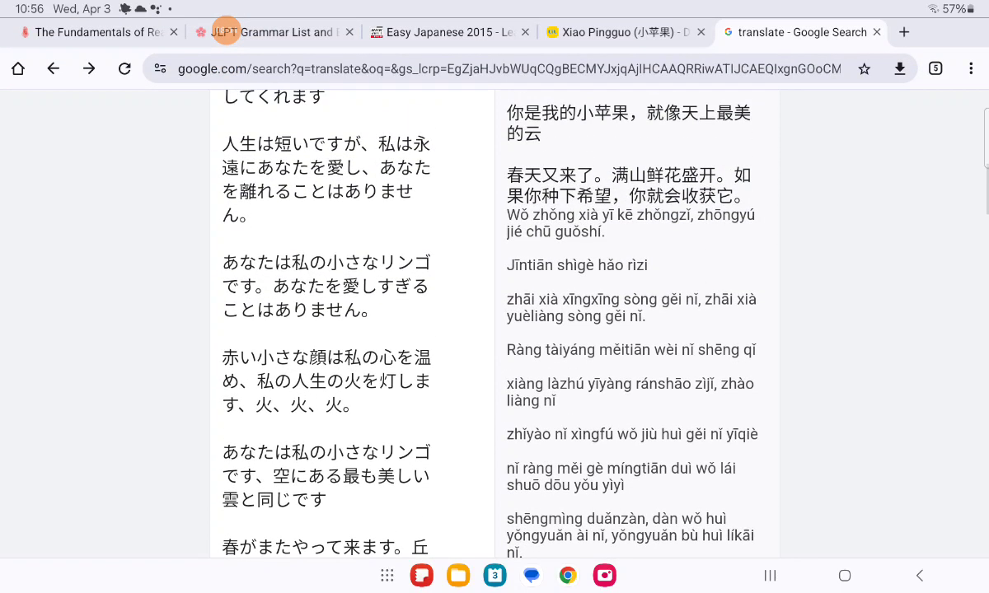
scroll(up, 3)
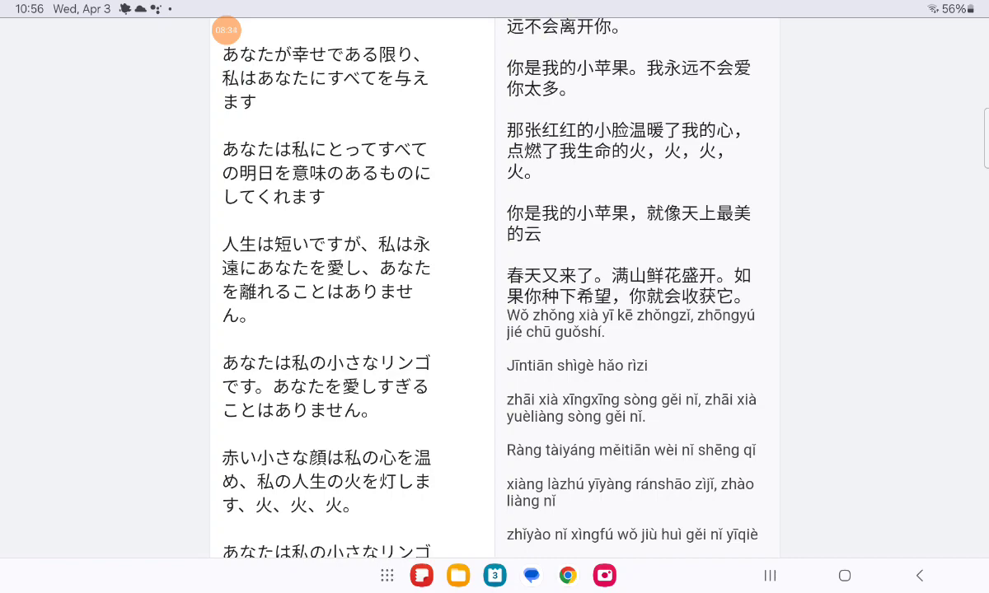
scroll(down, 3)
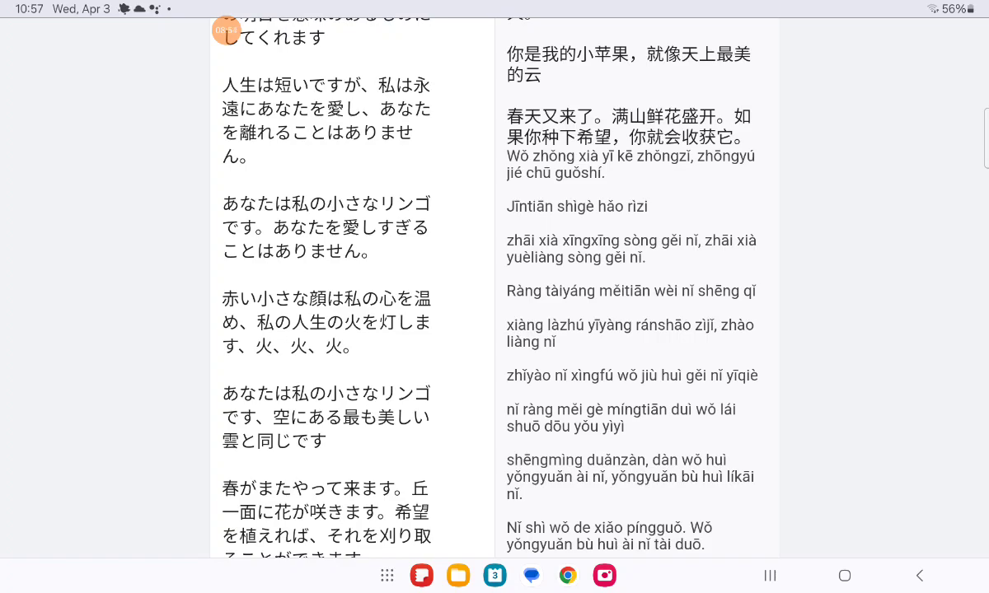
scroll(up, 3)
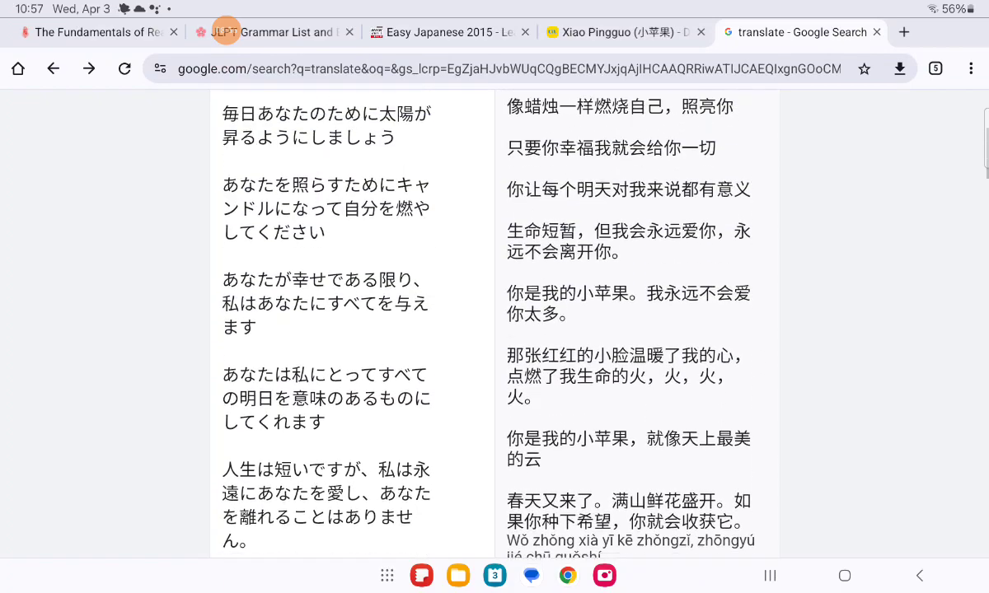
scroll(up, 3)
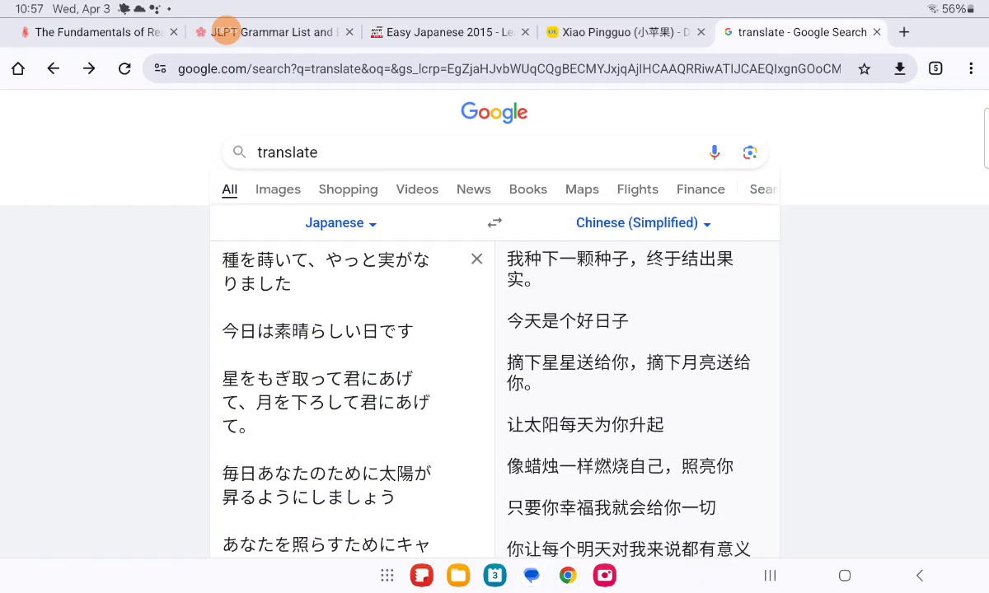